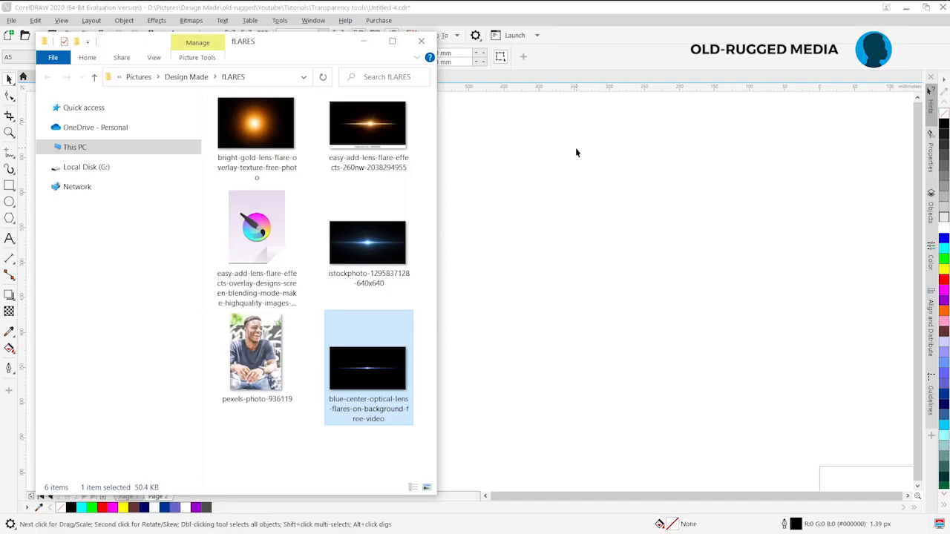
pyautogui.moveTo(571, 130)
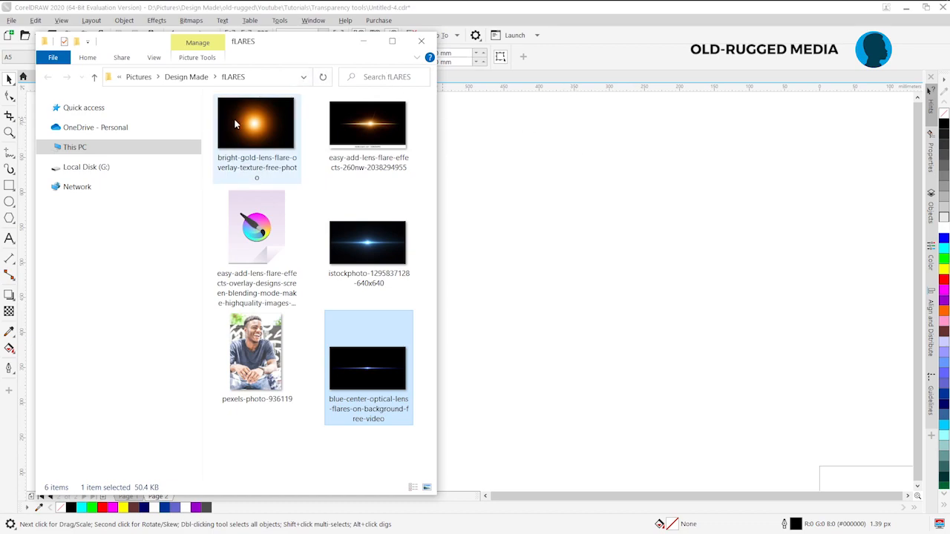
pyautogui.moveTo(252, 121)
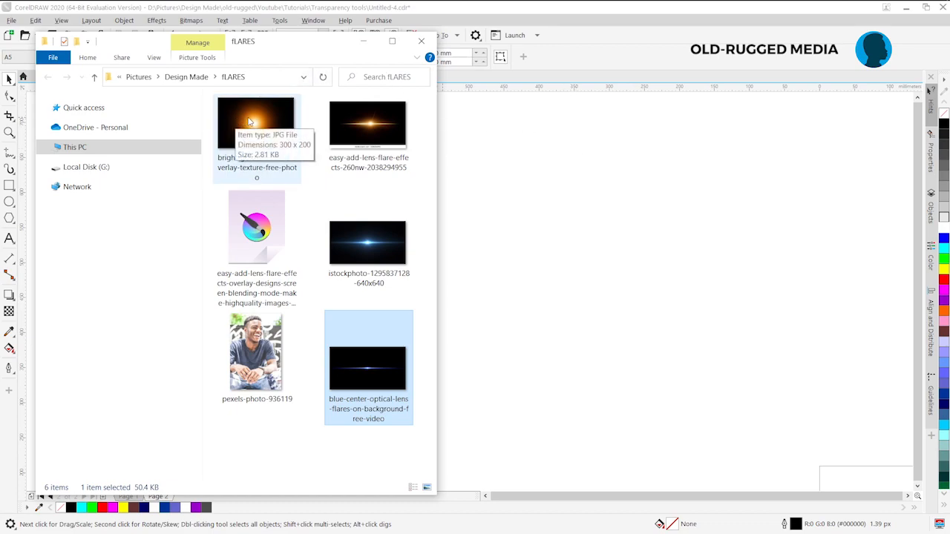
# Drag the portrait and the gold and blue lens-flare JPGs from File Explorer onto the page
pyautogui.click(257, 352)
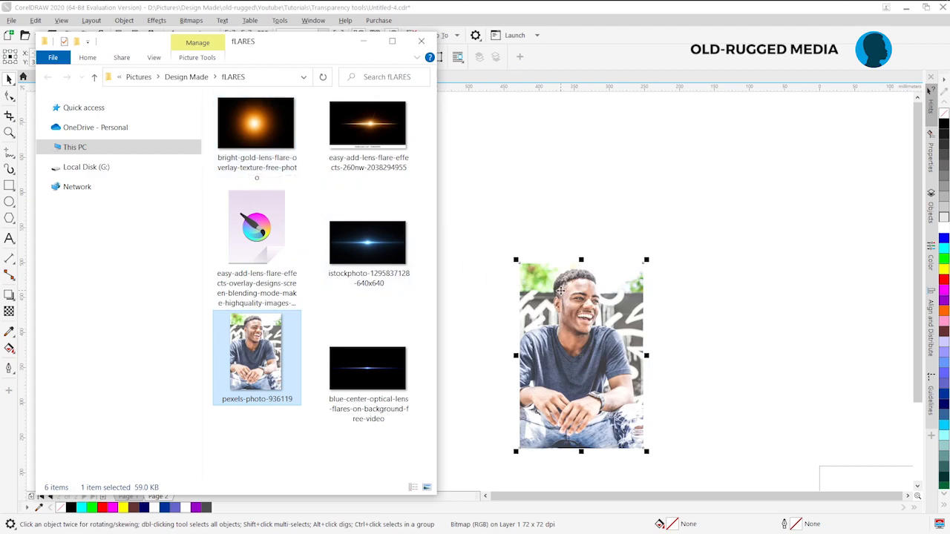
pyautogui.click(256, 125)
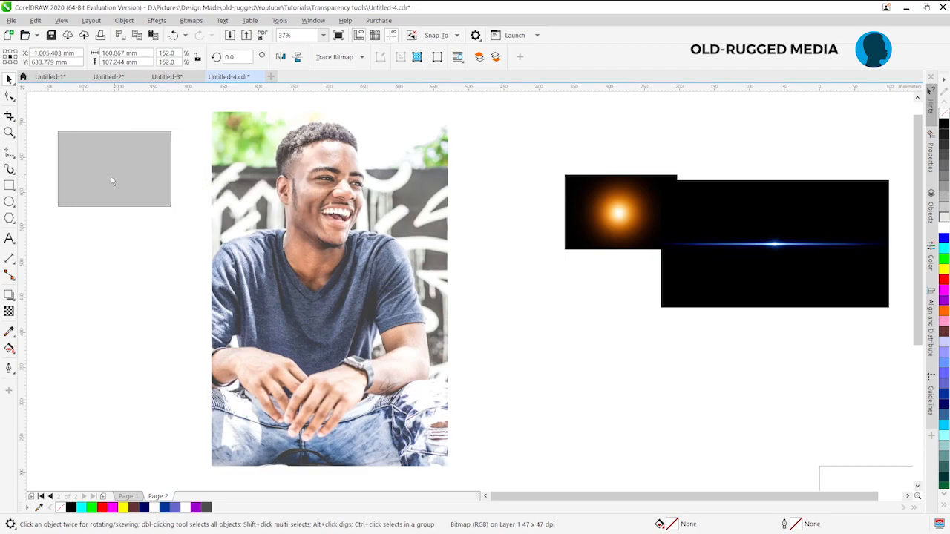
# Move the gold flare to the left of the portrait and scale it up by its corner handles
pyautogui.moveTo(620, 212); pyautogui.dragTo(148, 193)
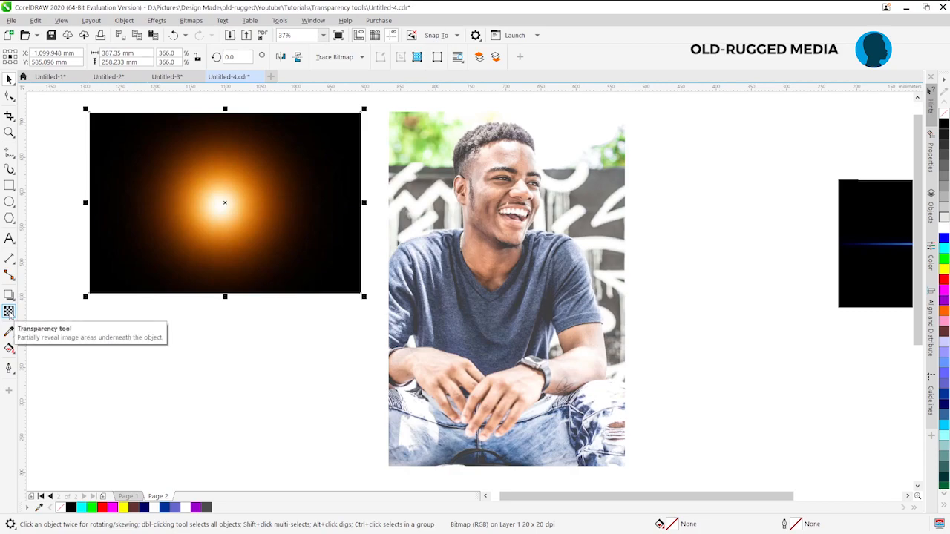
pyautogui.click(9, 312)
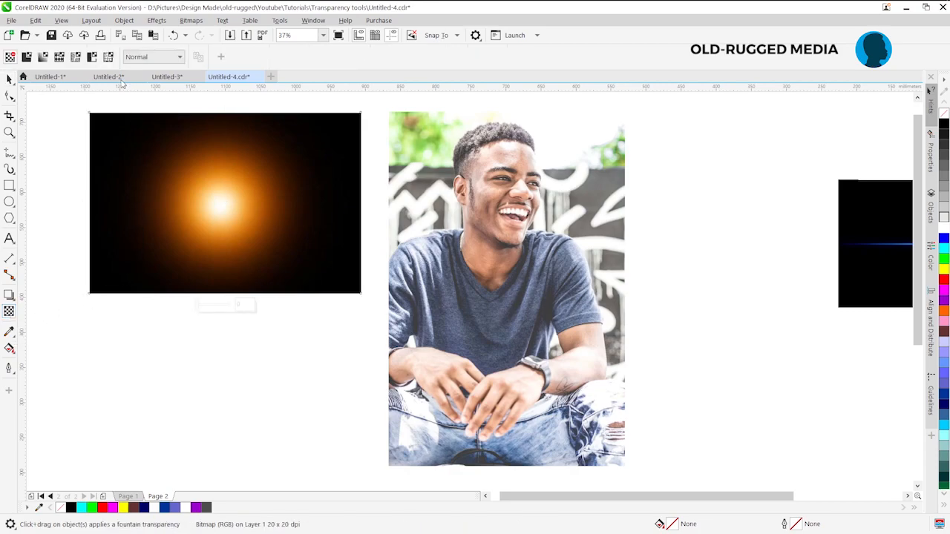
pyautogui.moveTo(118, 175)
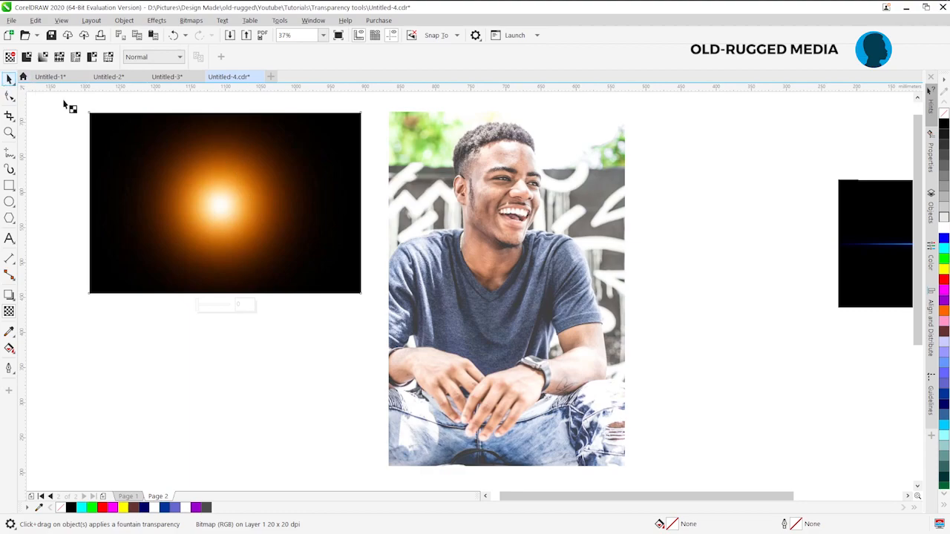
pyautogui.moveTo(11, 79)
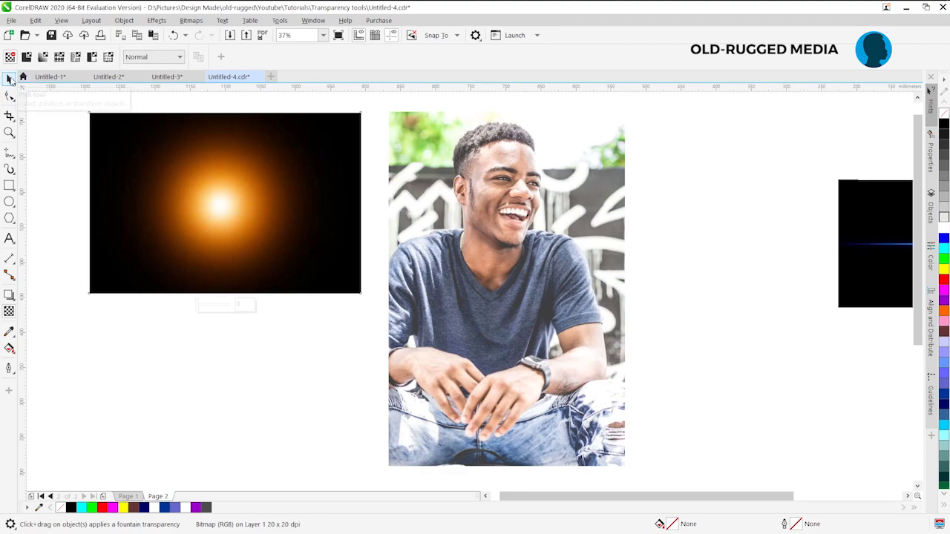
pyautogui.moveTo(235, 112)
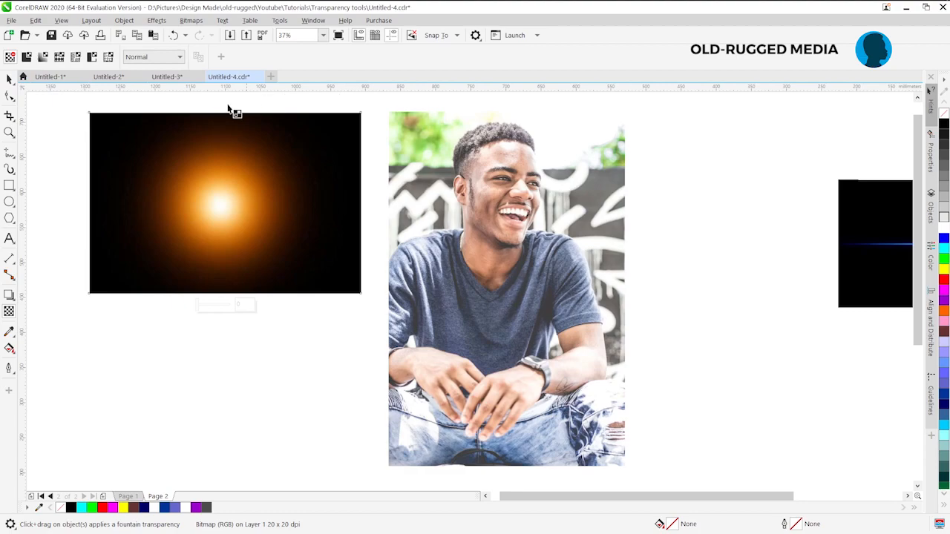
pyautogui.moveTo(50, 77)
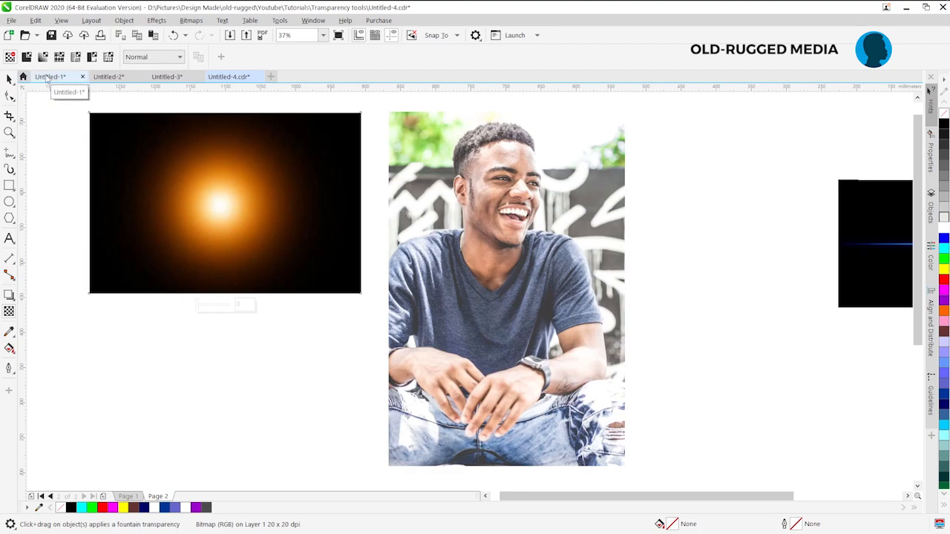
pyautogui.moveTo(11, 78)
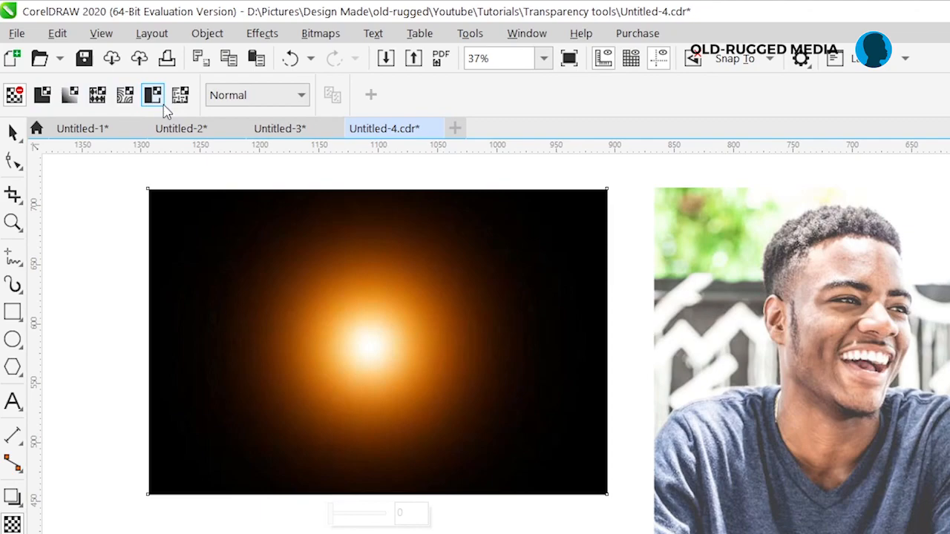
pyautogui.moveTo(255, 101)
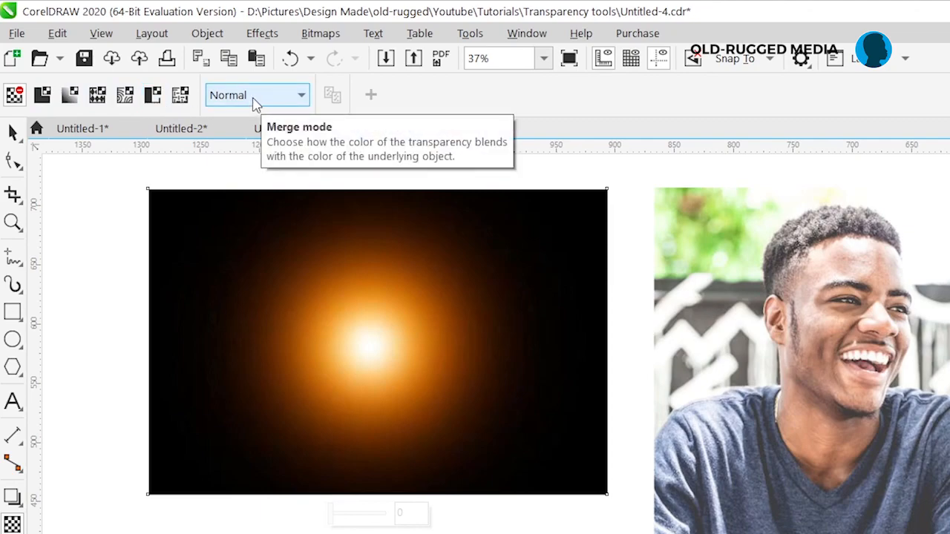
pyautogui.click(299, 95)
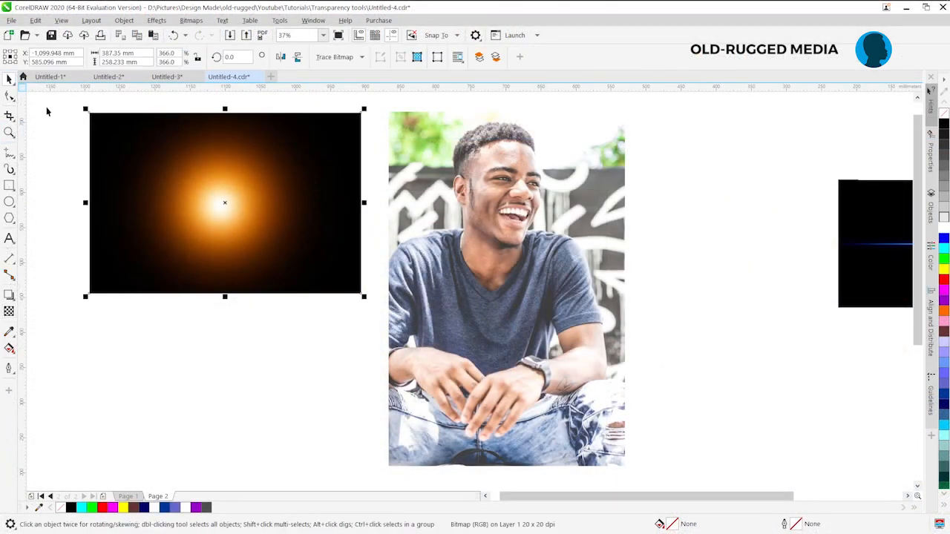
# Lay the gold flare over the portrait's upper left and blend it in Screen merge mode as a sun glow
pyautogui.moveTo(225, 202); pyautogui.dragTo(427, 205)
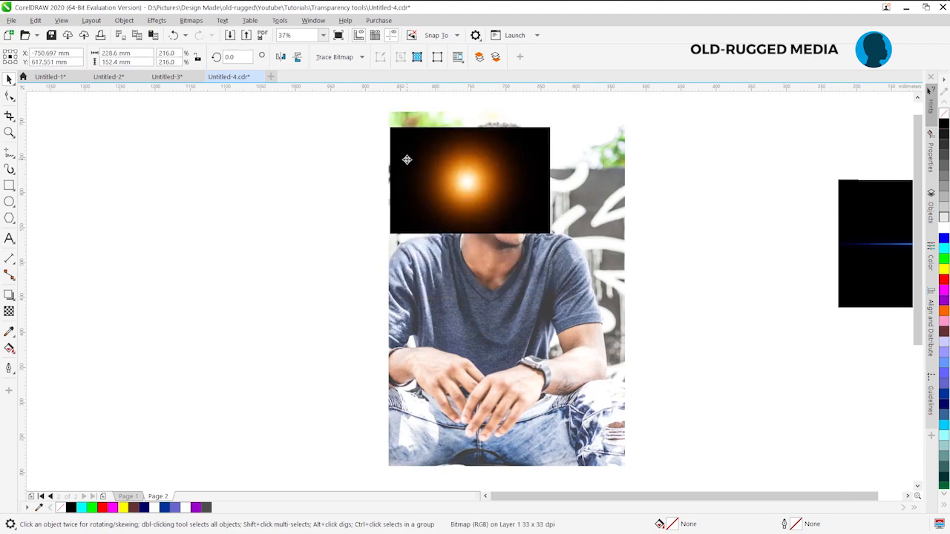
pyautogui.click(468, 173)
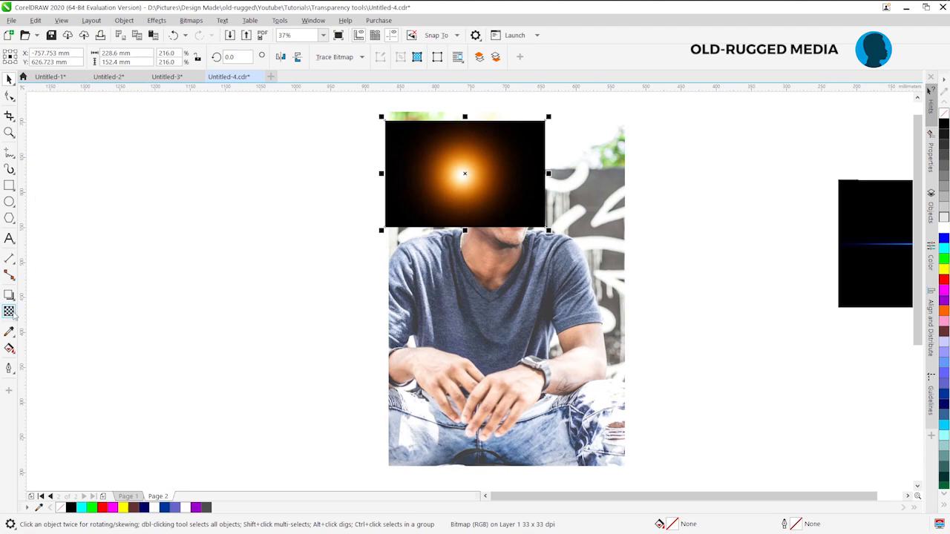
pyautogui.click(9, 312)
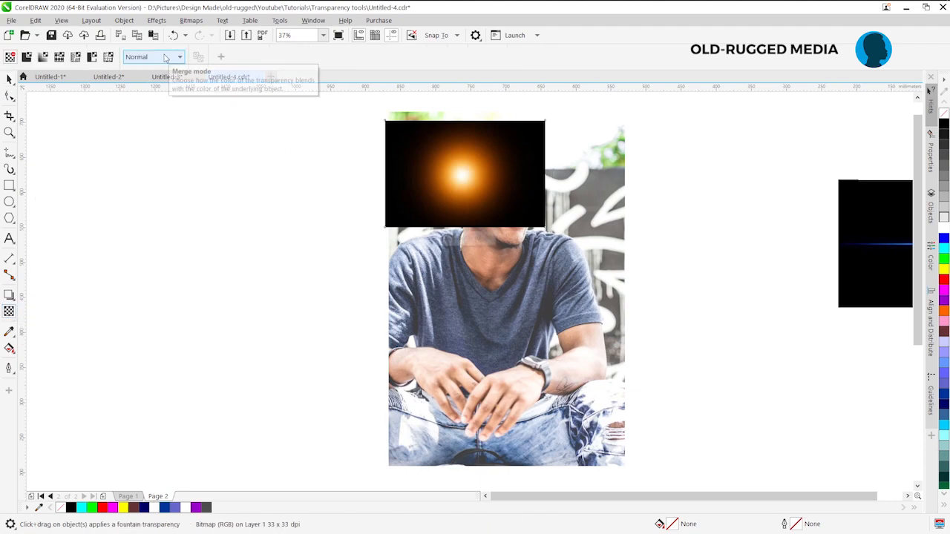
pyautogui.click(179, 57)
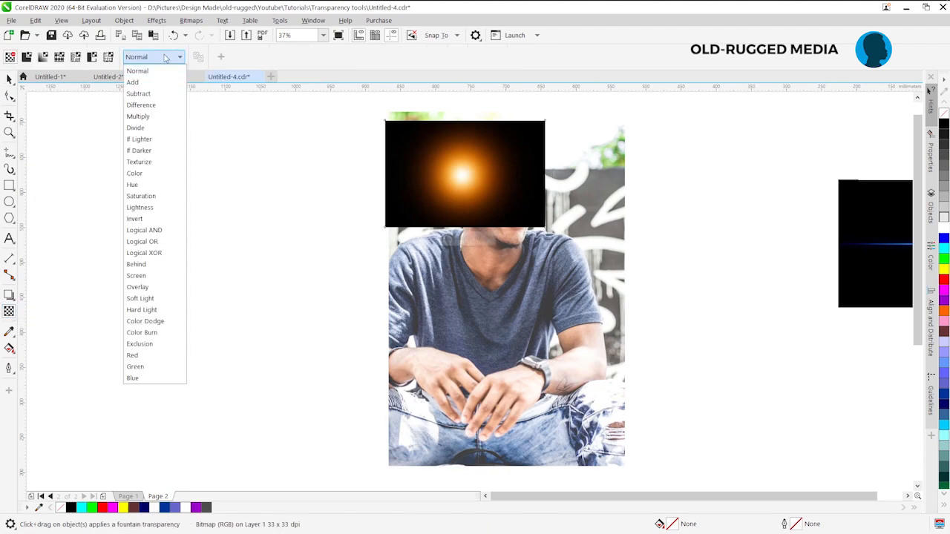
pyautogui.moveTo(152, 71)
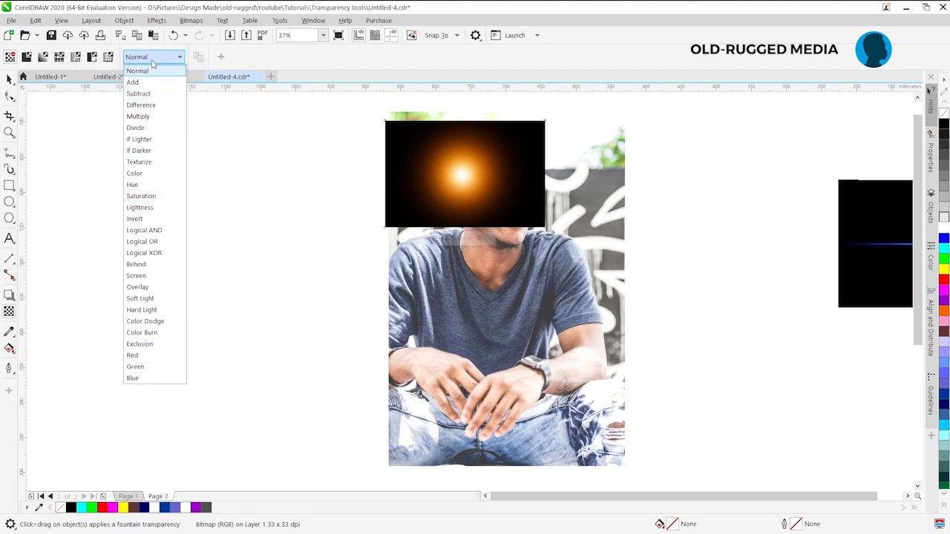
pyautogui.moveTo(136, 274)
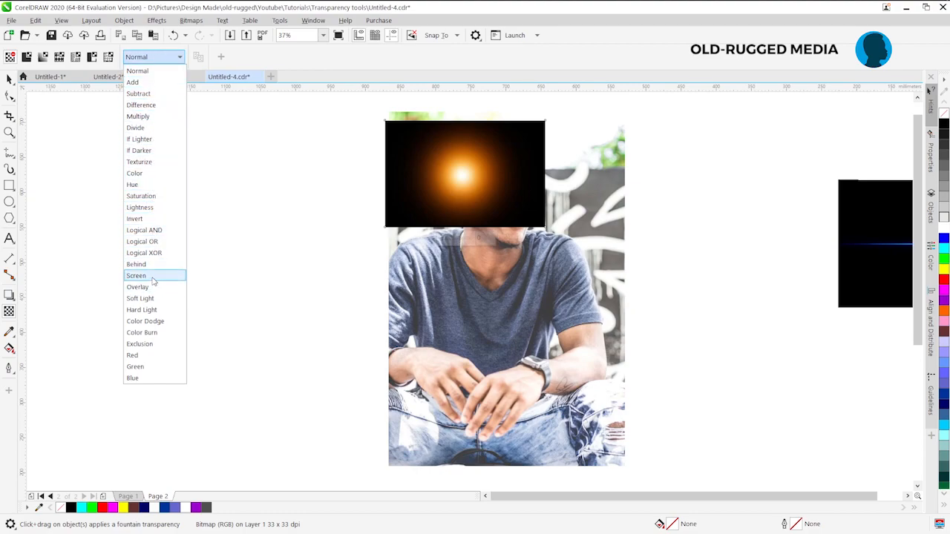
pyautogui.click(137, 274)
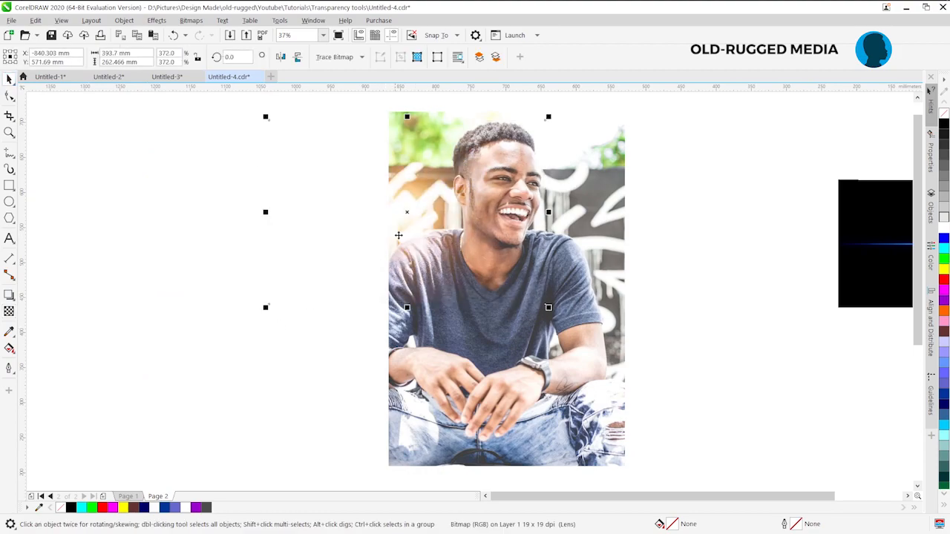
pyautogui.moveTo(397, 235); pyautogui.dragTo(445, 214)
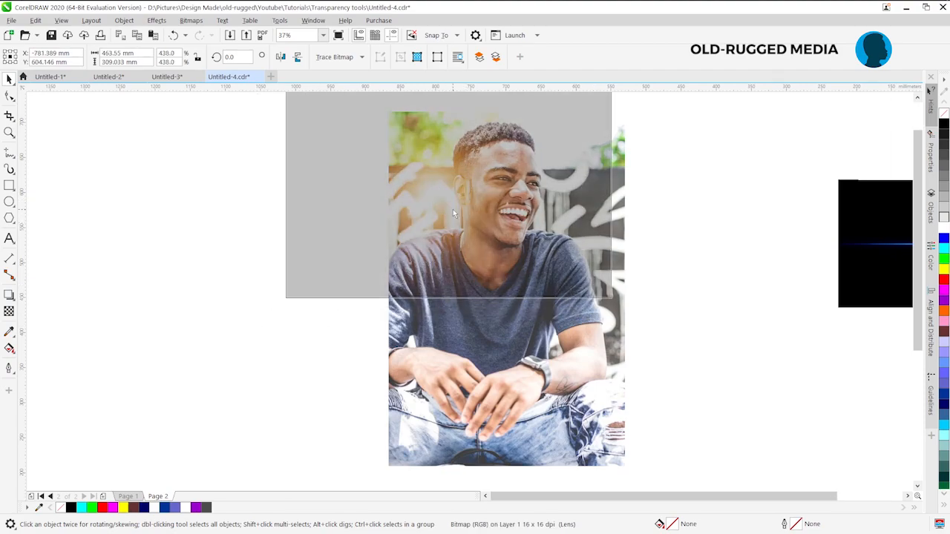
pyautogui.click(449, 223)
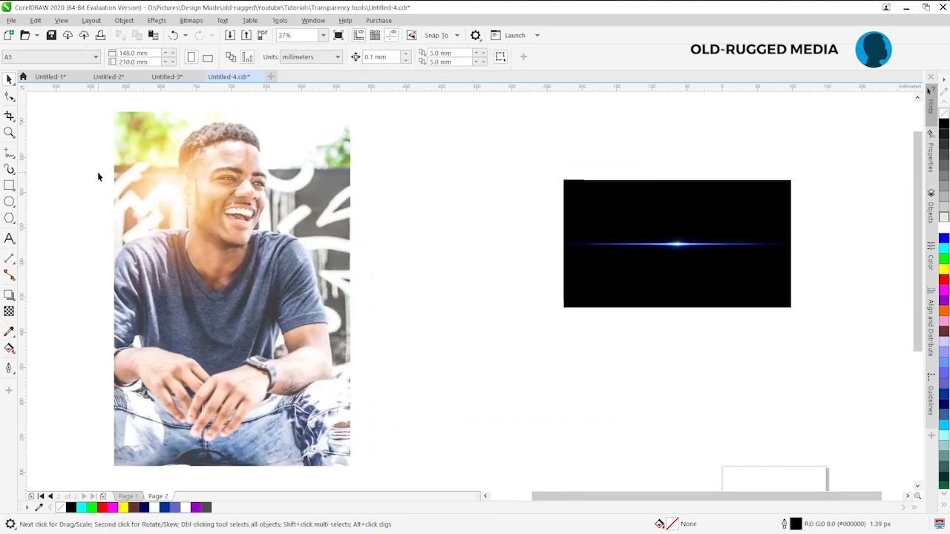
# Draw a circle beside the photo, fill it magenta and remove its outline
pyautogui.click(232, 289)
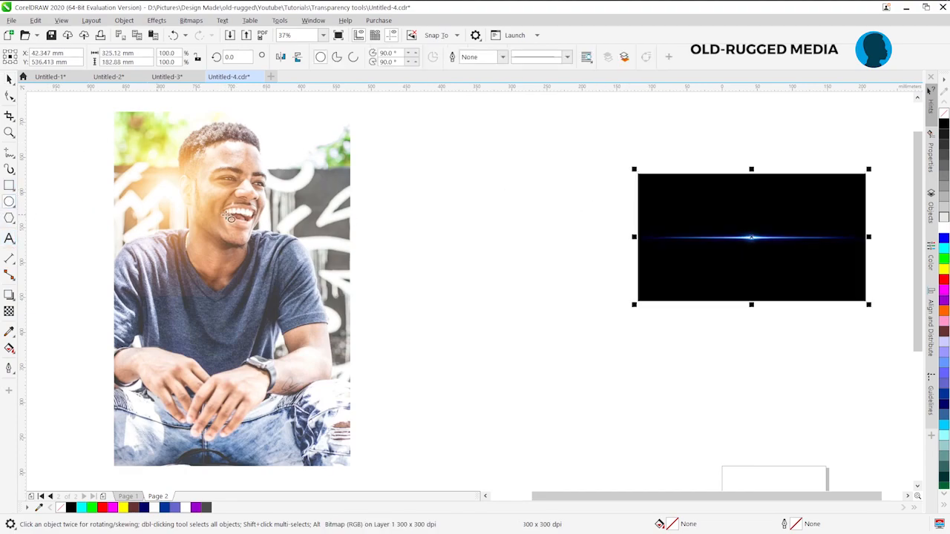
pyautogui.moveTo(384, 169); pyautogui.dragTo(555, 338)
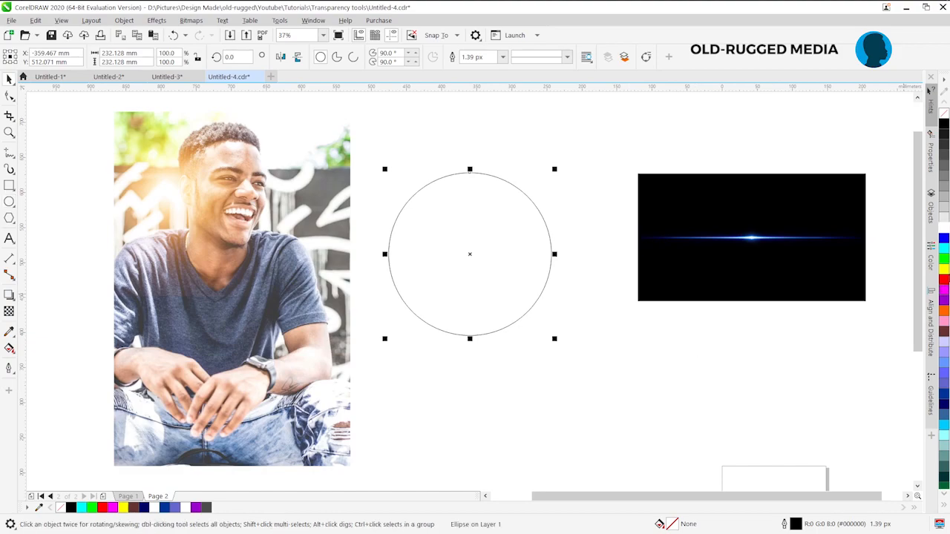
pyautogui.moveTo(944, 297)
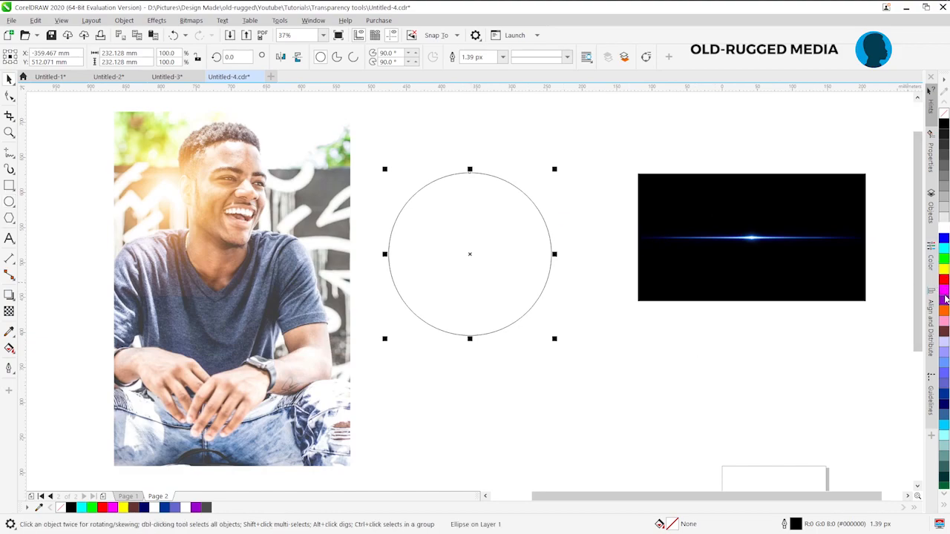
pyautogui.moveTo(943, 291)
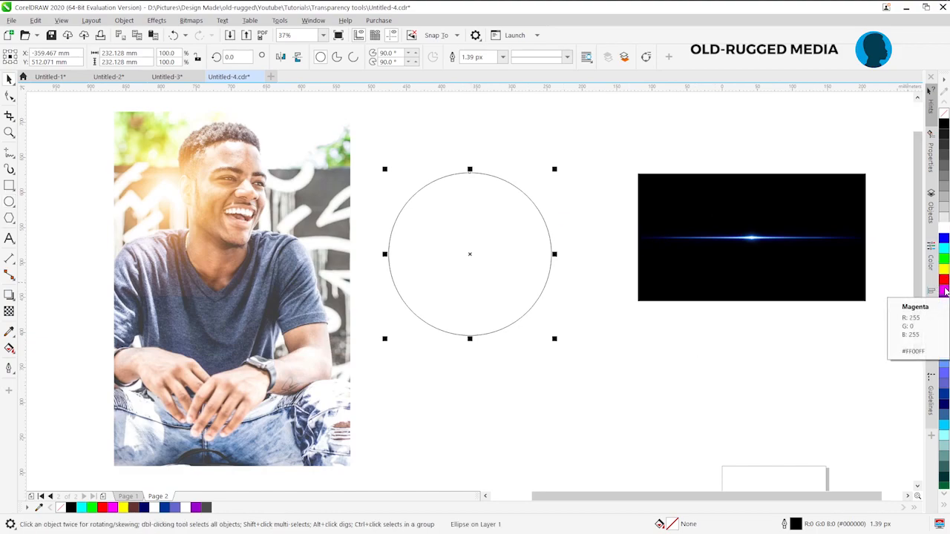
pyautogui.click(944, 290)
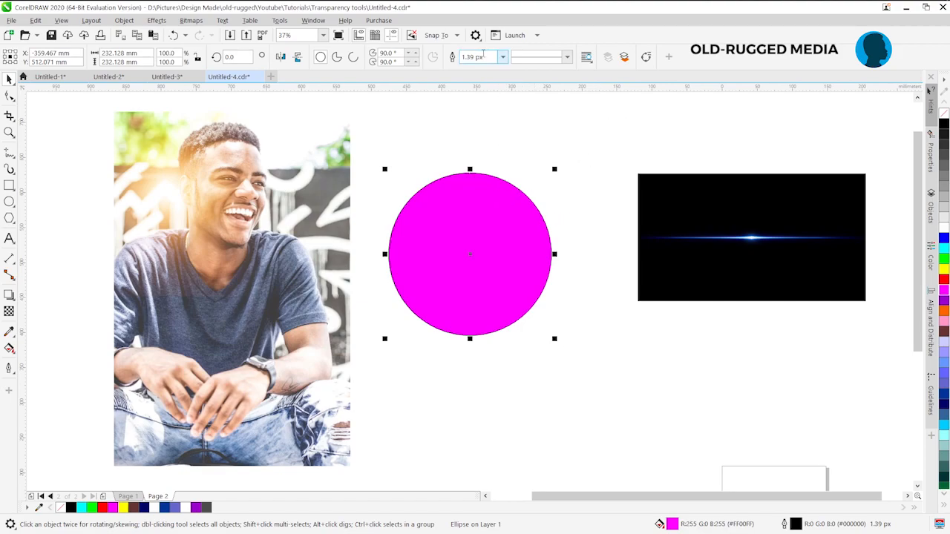
pyautogui.click(481, 57)
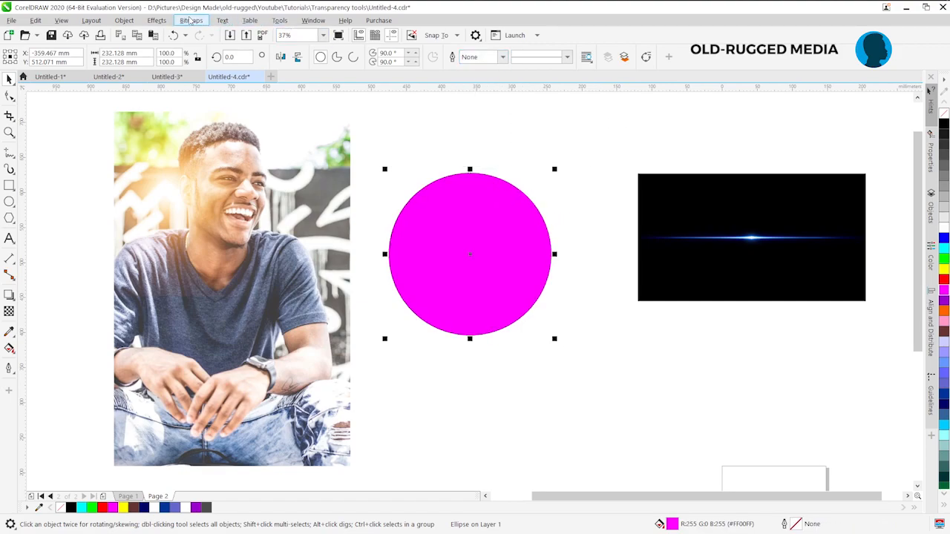
# Convert the magenta circle to a bitmap with a transparent background
pyautogui.click(190, 20)
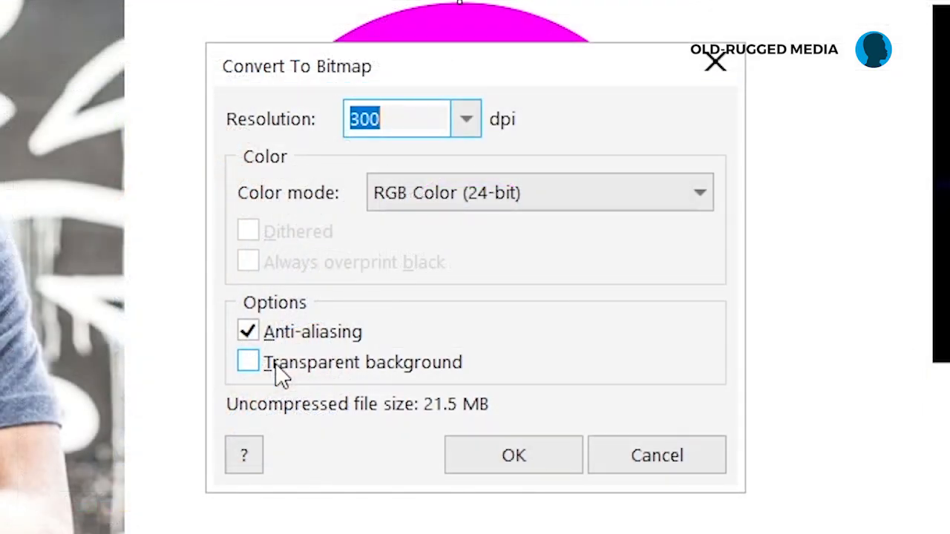
pyautogui.click(513, 454)
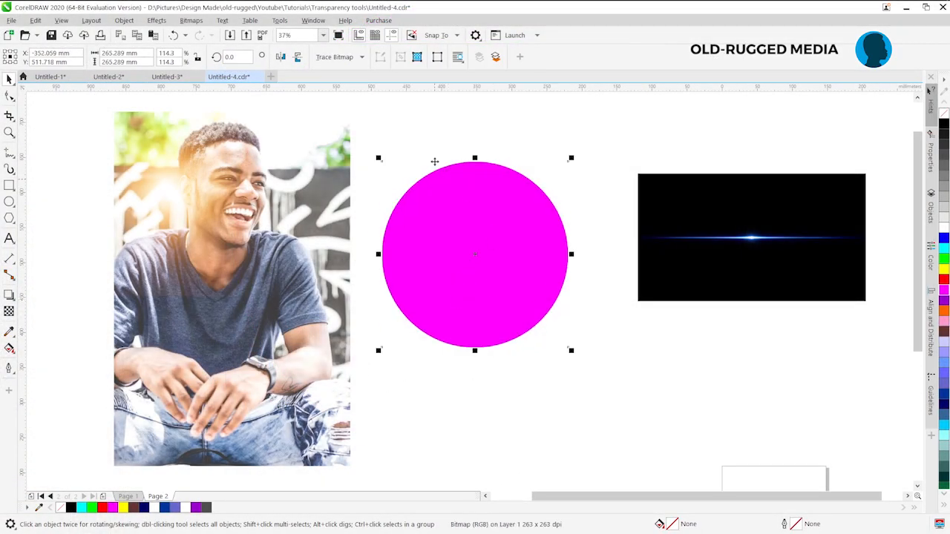
pyautogui.moveTo(157, 21)
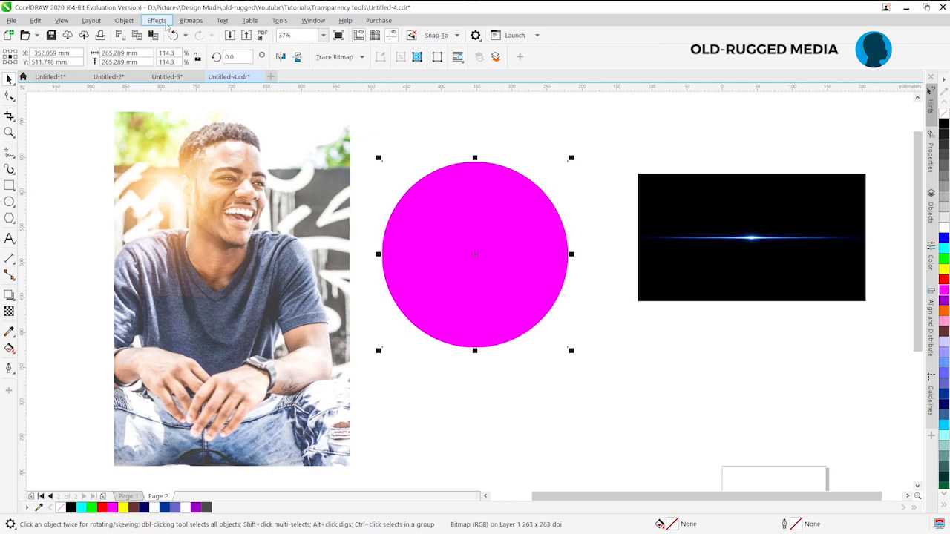
# Apply a Gaussian Blur with the radius near its maximum to the magenta circle
pyautogui.click(156, 21)
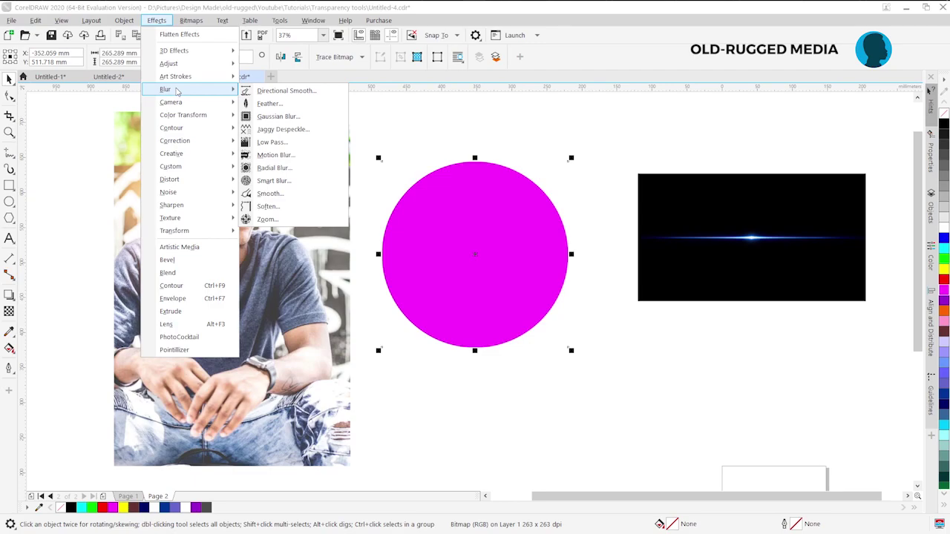
pyautogui.moveTo(269, 104)
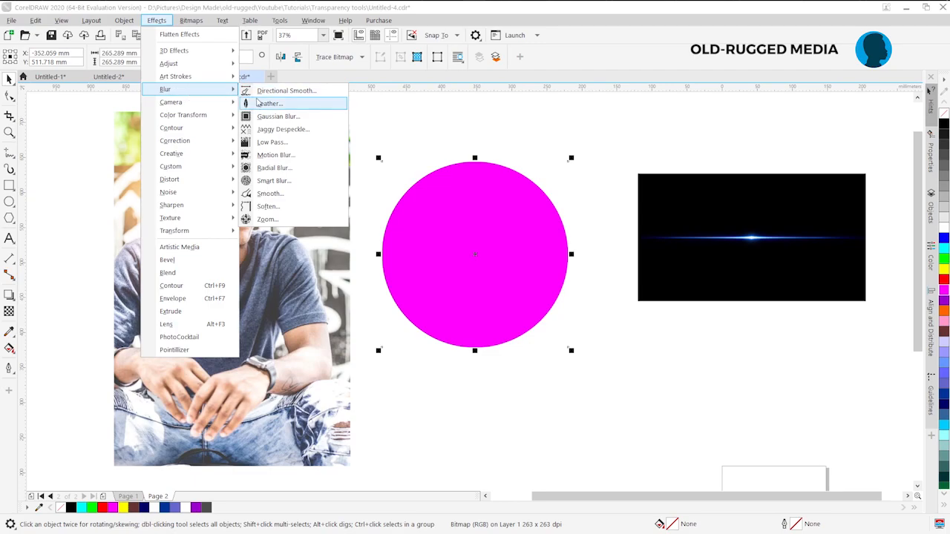
pyautogui.moveTo(279, 116)
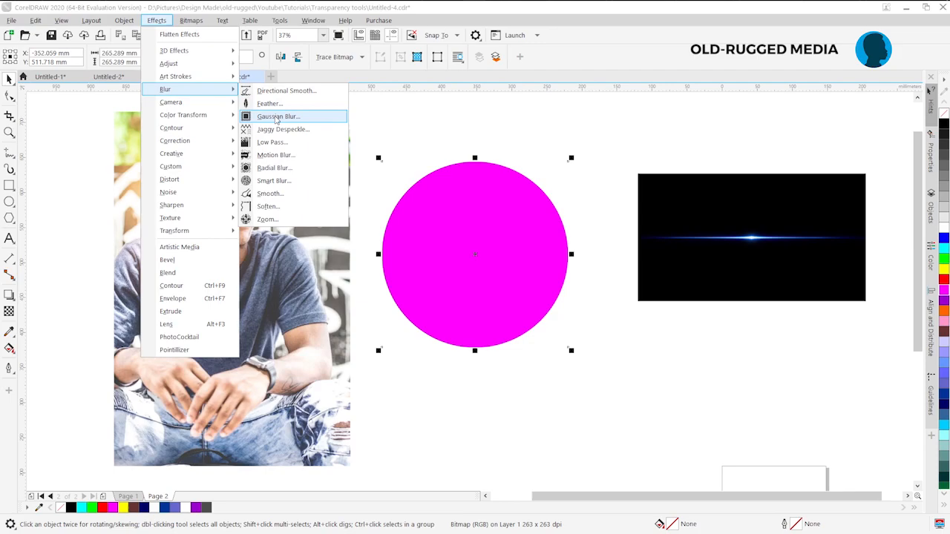
pyautogui.click(279, 116)
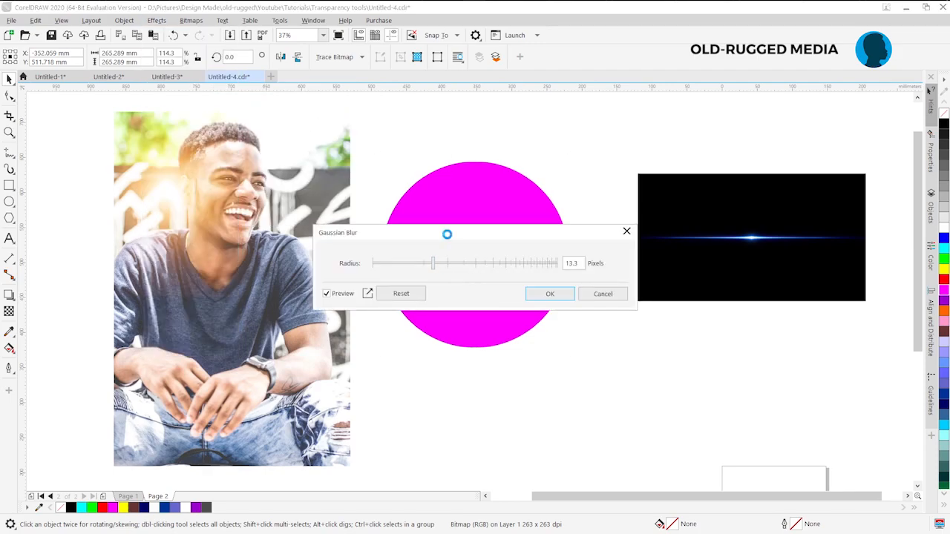
pyautogui.moveTo(433, 263); pyautogui.dragTo(527, 271)
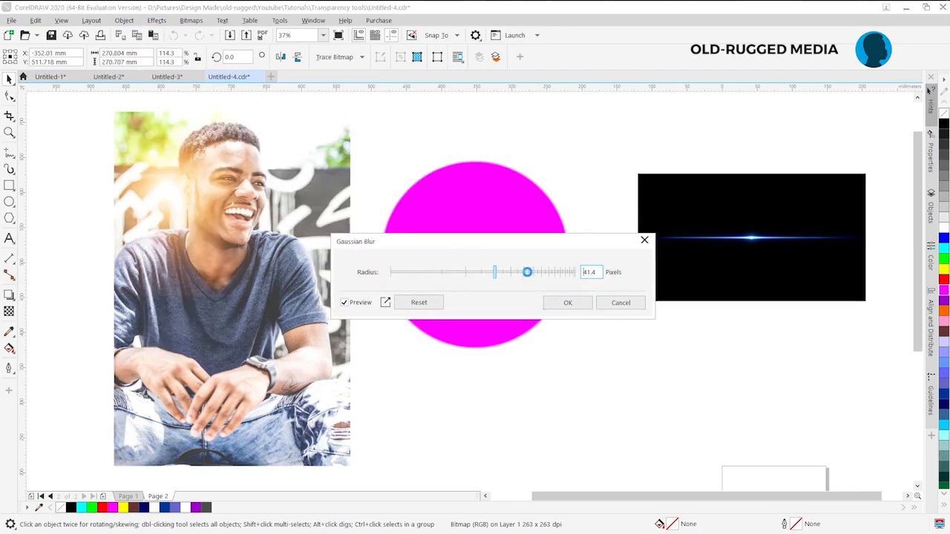
pyautogui.moveTo(526, 271); pyautogui.dragTo(561, 272)
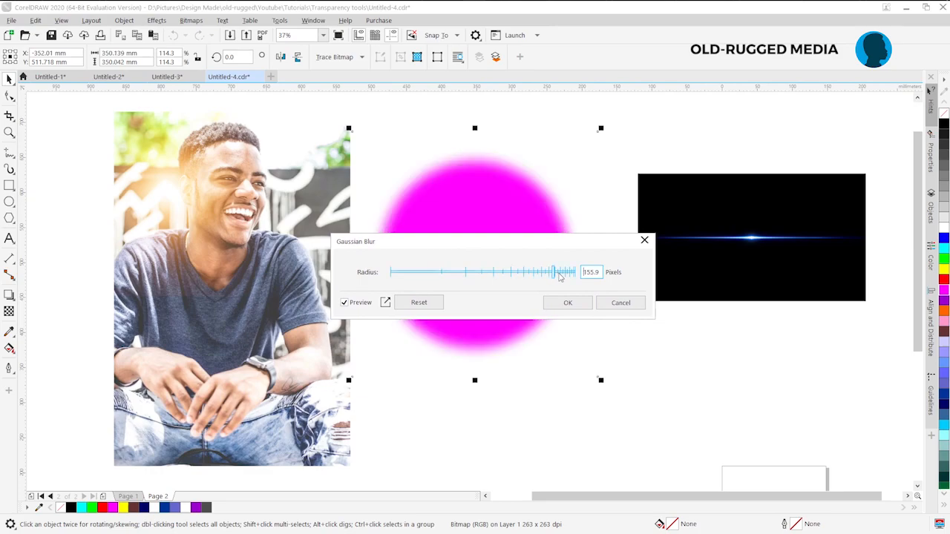
pyautogui.moveTo(555, 271); pyautogui.dragTo(569, 271)
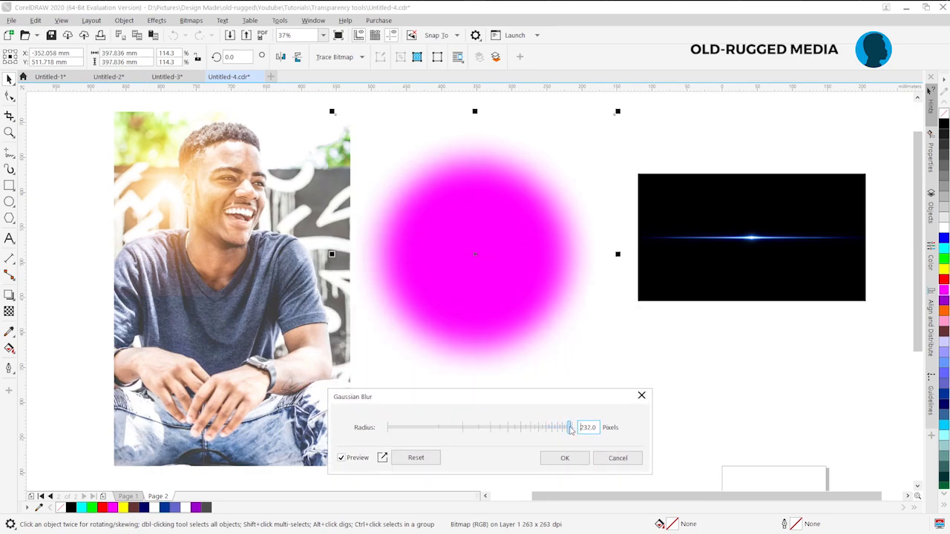
pyautogui.moveTo(567, 427); pyautogui.dragTo(573, 428)
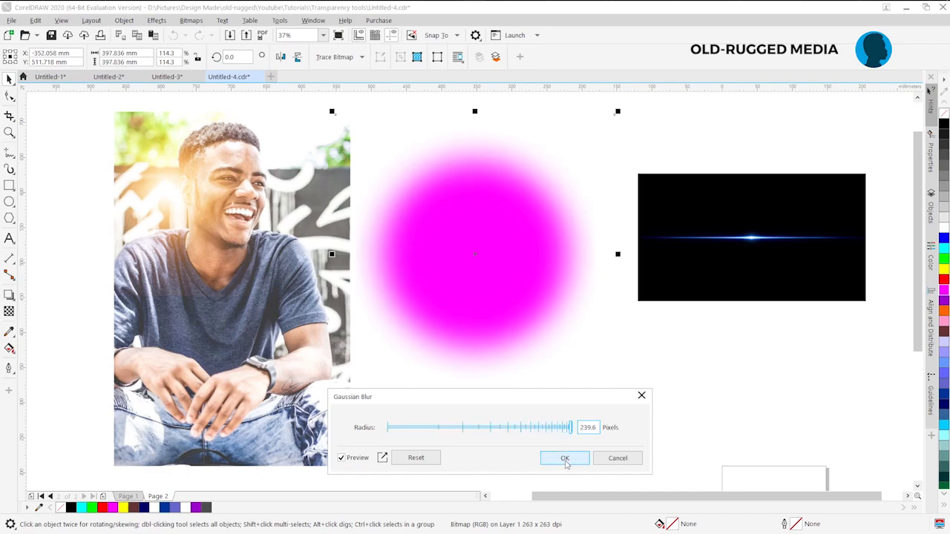
pyautogui.click(564, 457)
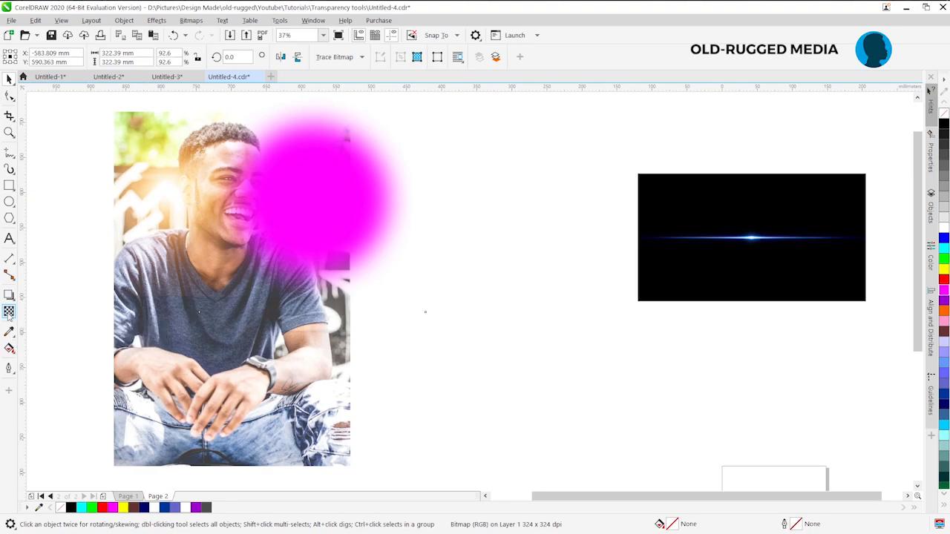
# Blend the magenta glow into the photo in Screen merge mode with a uniform transparency
pyautogui.click(9, 311)
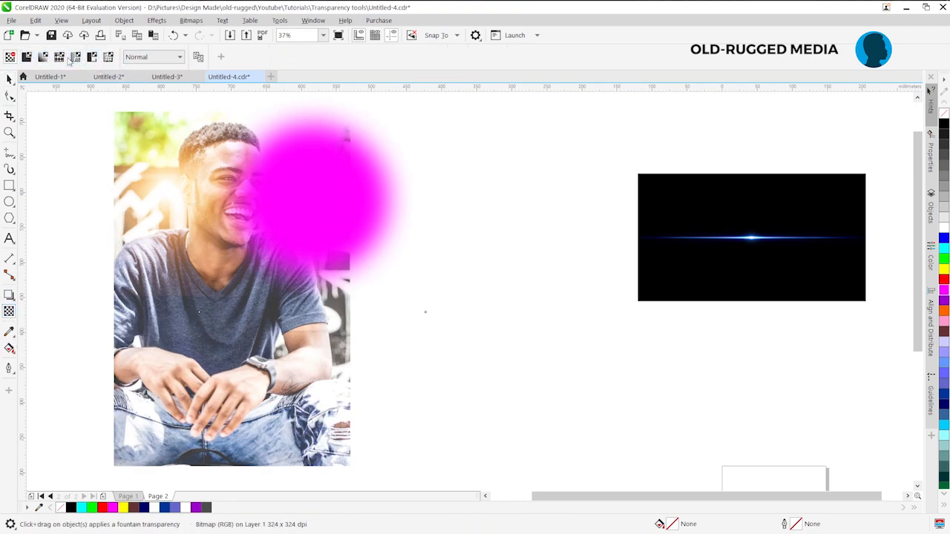
pyautogui.click(178, 57)
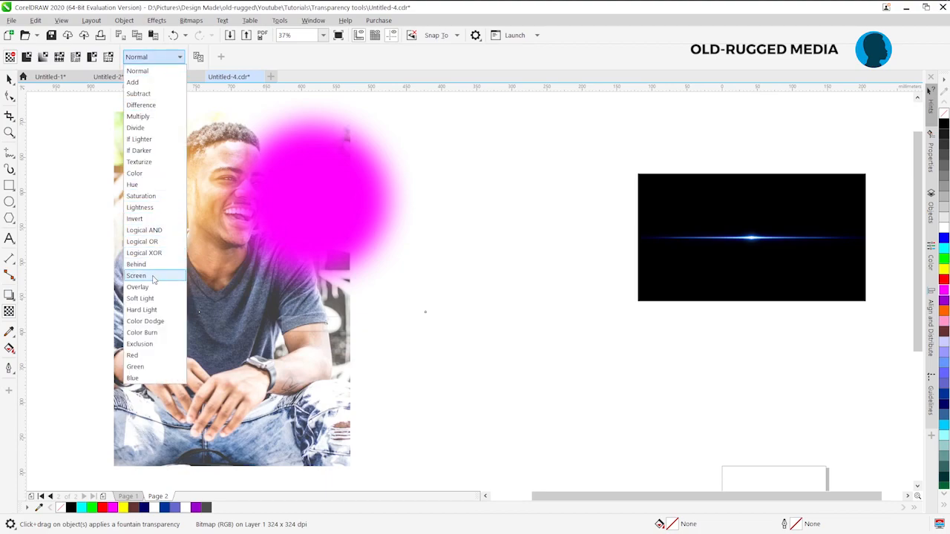
pyautogui.click(136, 274)
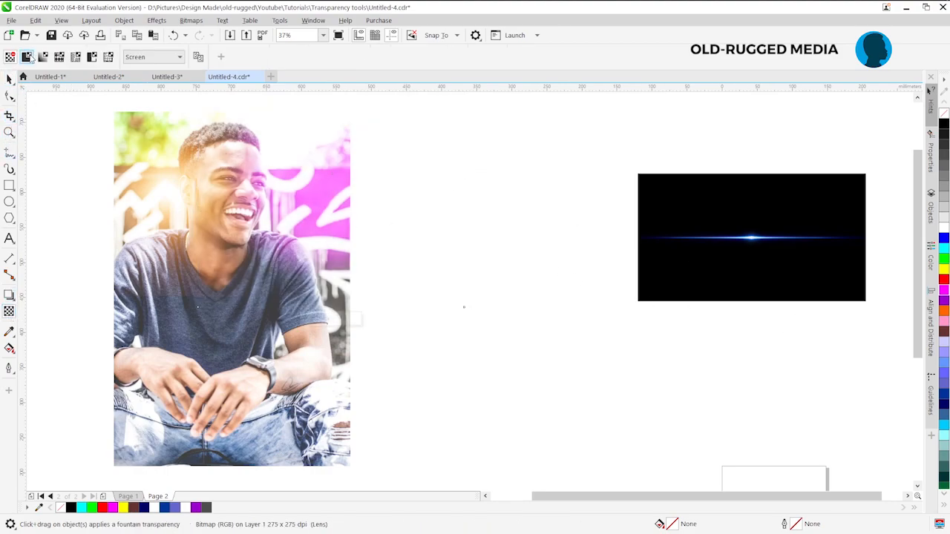
pyautogui.moveTo(27, 57)
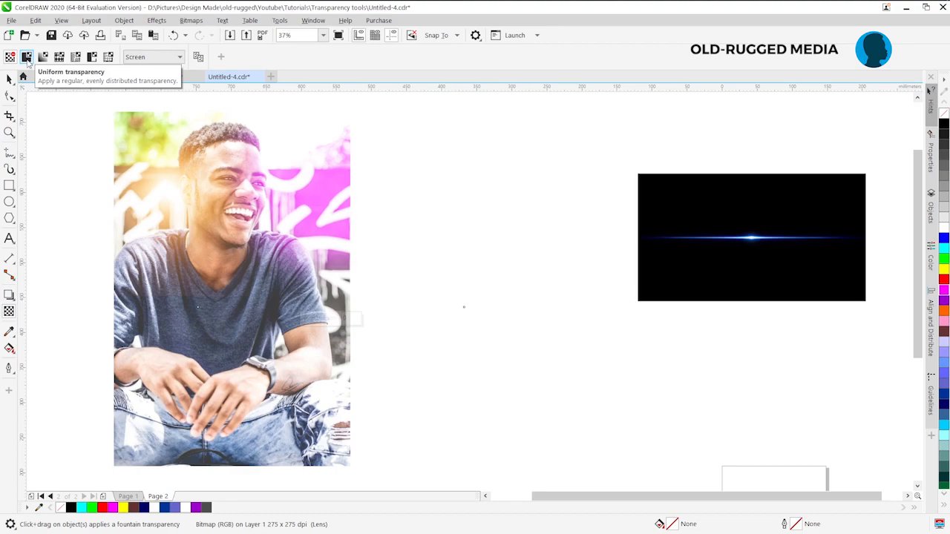
pyautogui.click(25, 57)
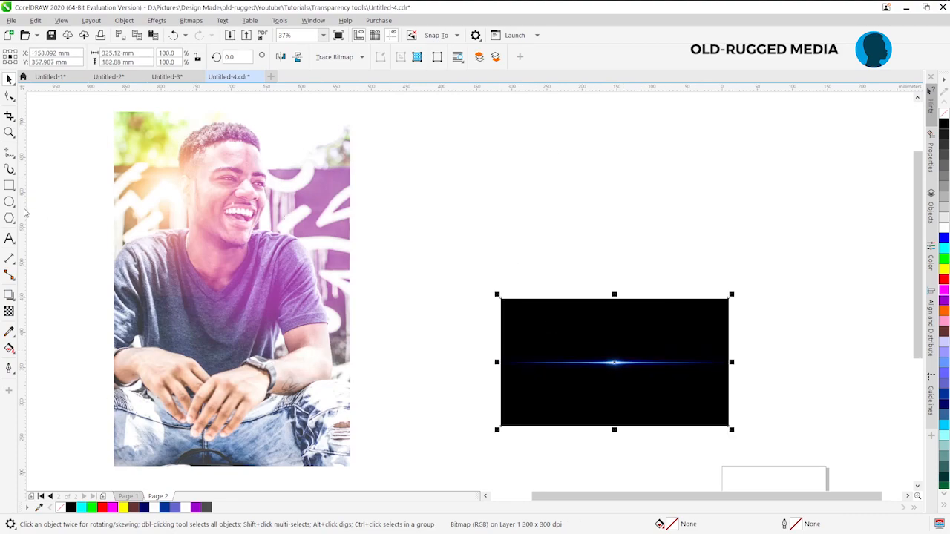
# Draw a large black rectangle above the blue flare as the title card
pyautogui.click(9, 238)
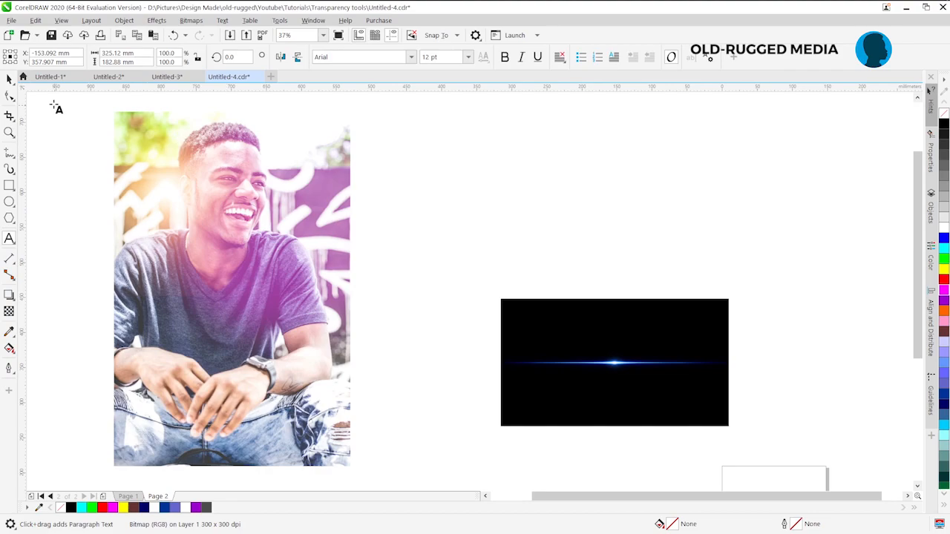
pyautogui.click(614, 362)
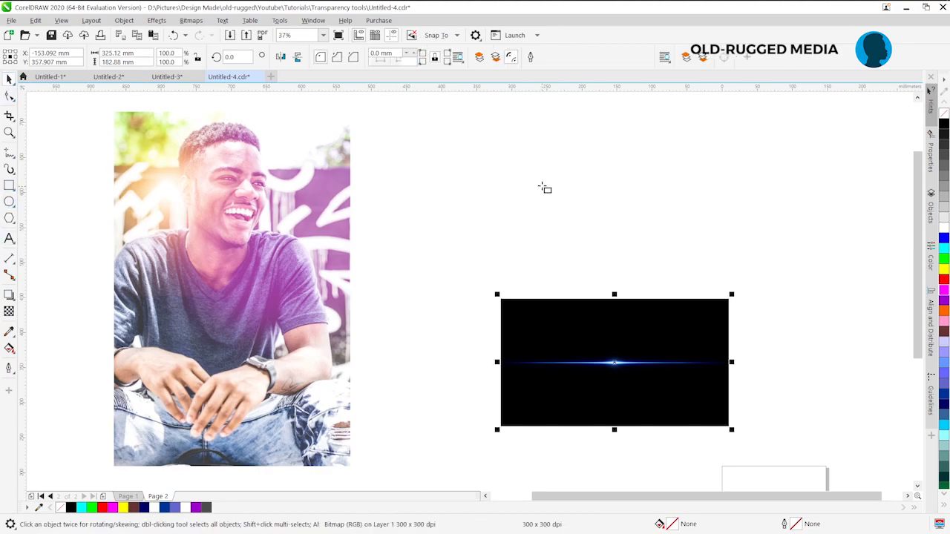
pyautogui.moveTo(511, 117); pyautogui.dragTo(873, 294)
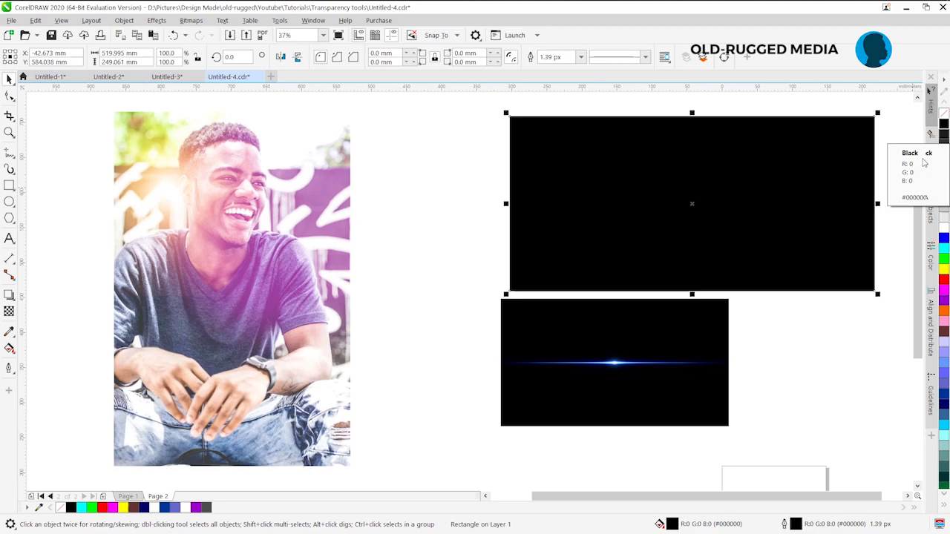
# Start a white text line reading FAST & FURIOUS on the black card
pyautogui.click(9, 238)
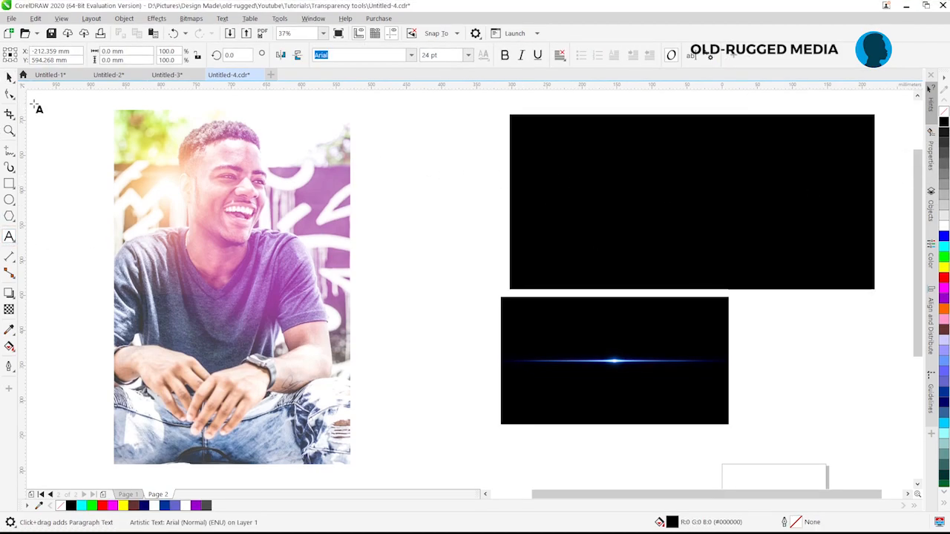
pyautogui.moveTo(594, 190)
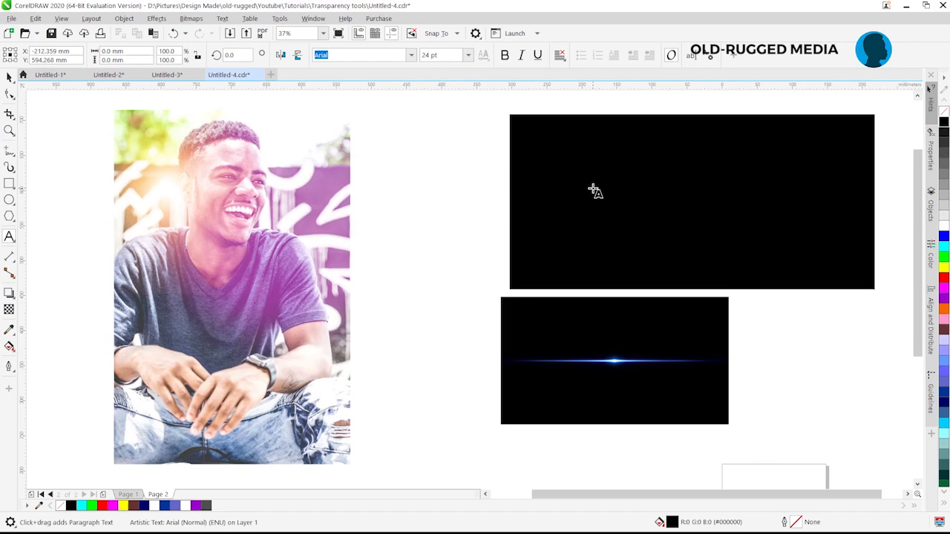
pyautogui.moveTo(570, 192)
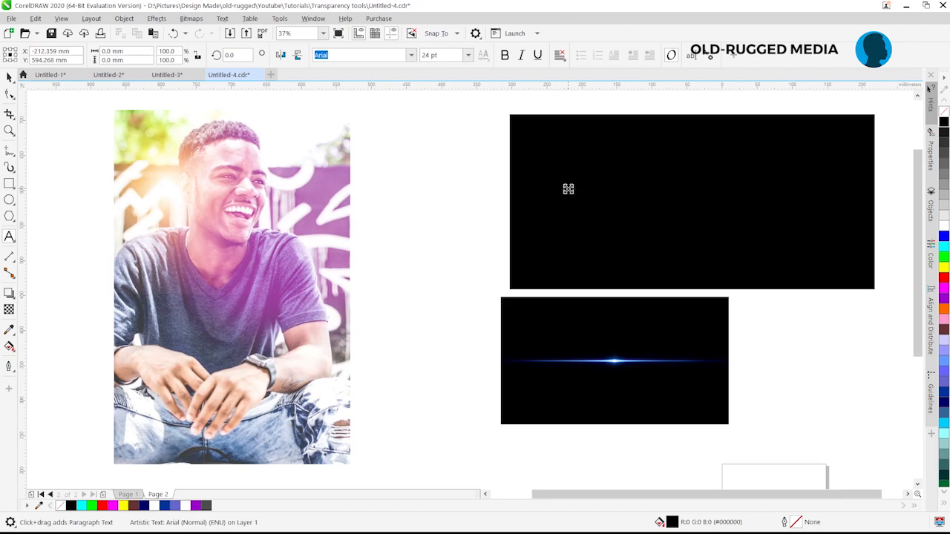
pyautogui.click(581, 199)
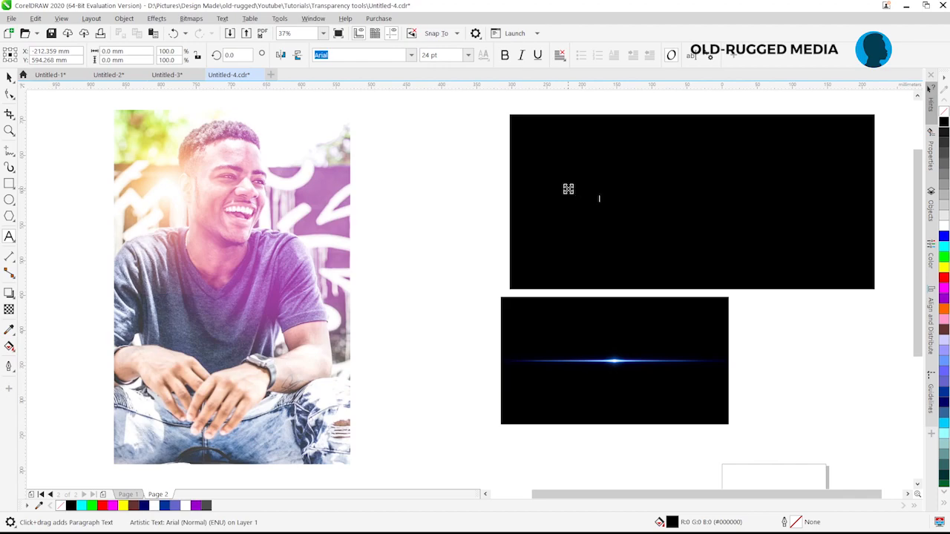
pyautogui.click(586, 196)
pyautogui.write('FAST & FURIOUS')
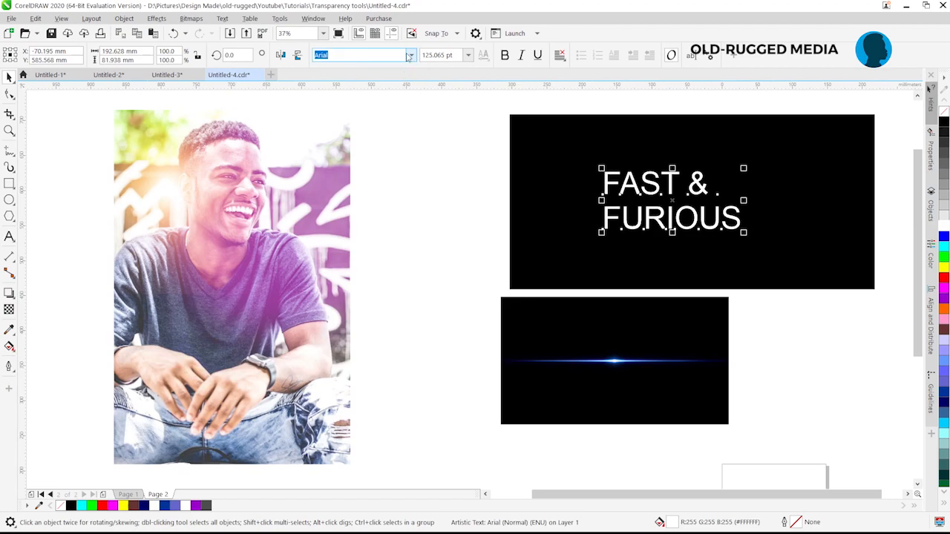
# Set the title in Sequel100Wide-95 with tight line spacing and skew it into italics
pyautogui.click(409, 55)
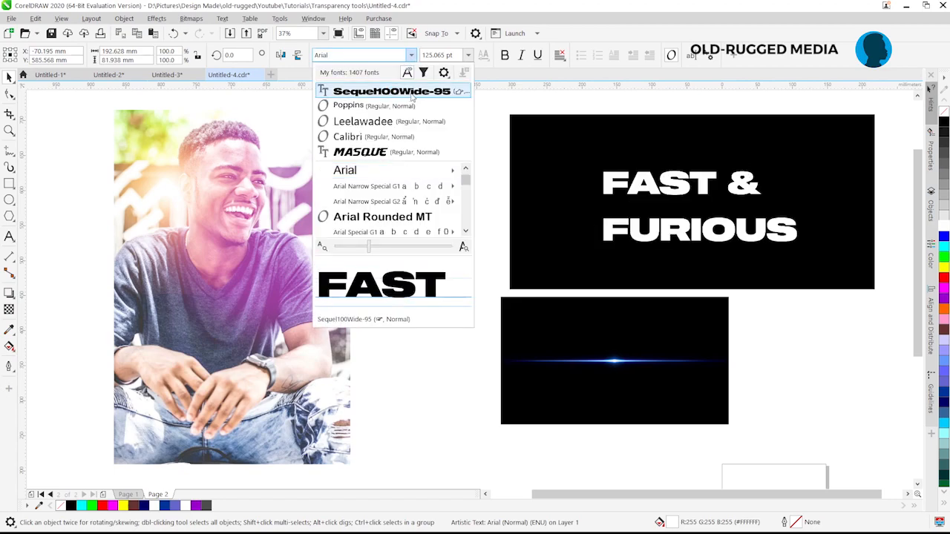
pyautogui.click(391, 91)
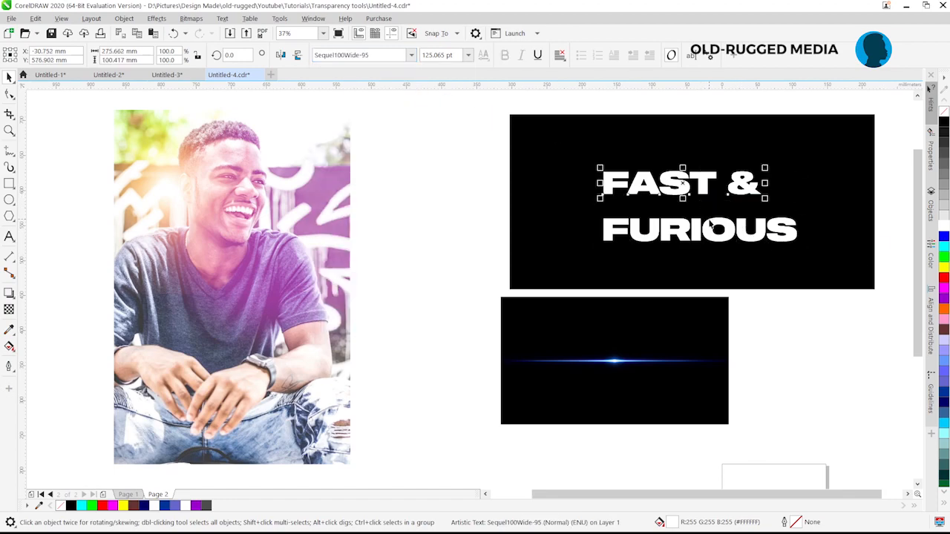
pyautogui.click(700, 230)
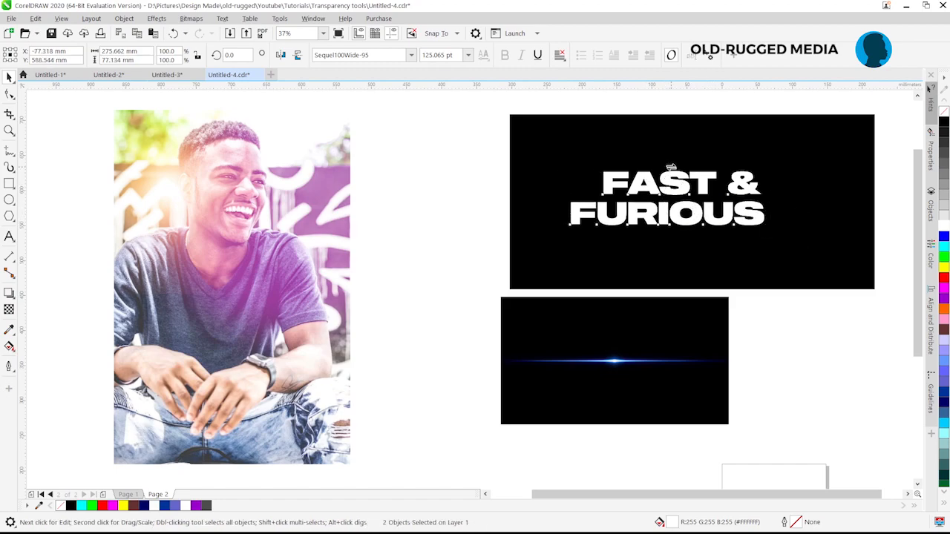
pyautogui.click(667, 199)
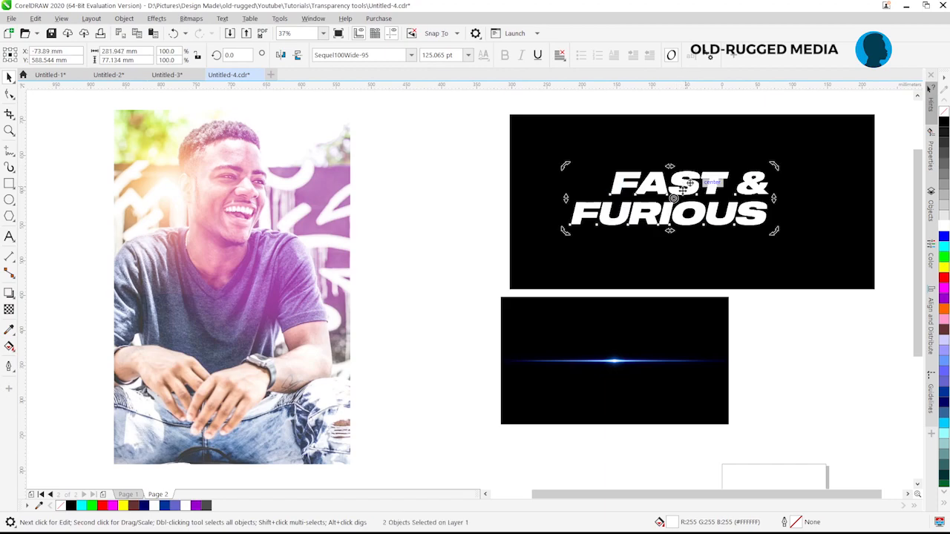
pyautogui.click(668, 210)
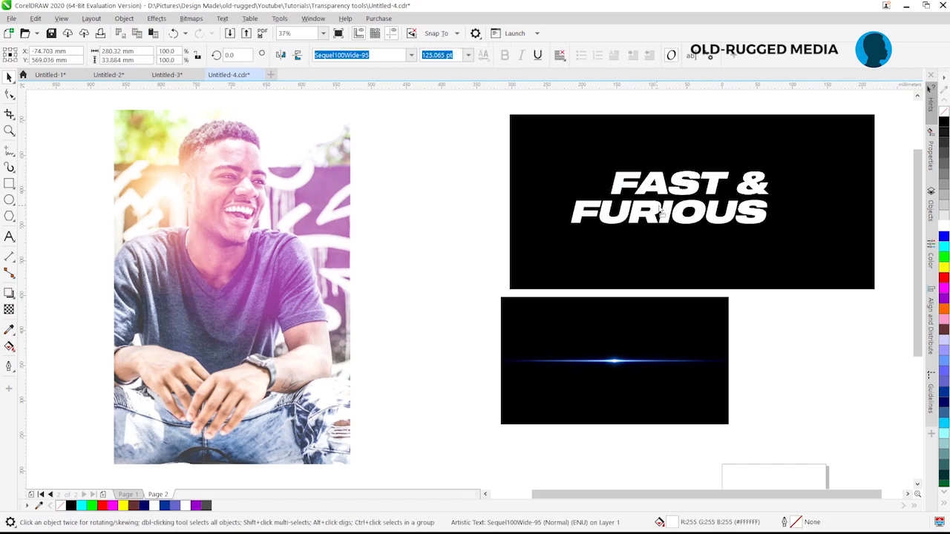
pyautogui.click(614, 361)
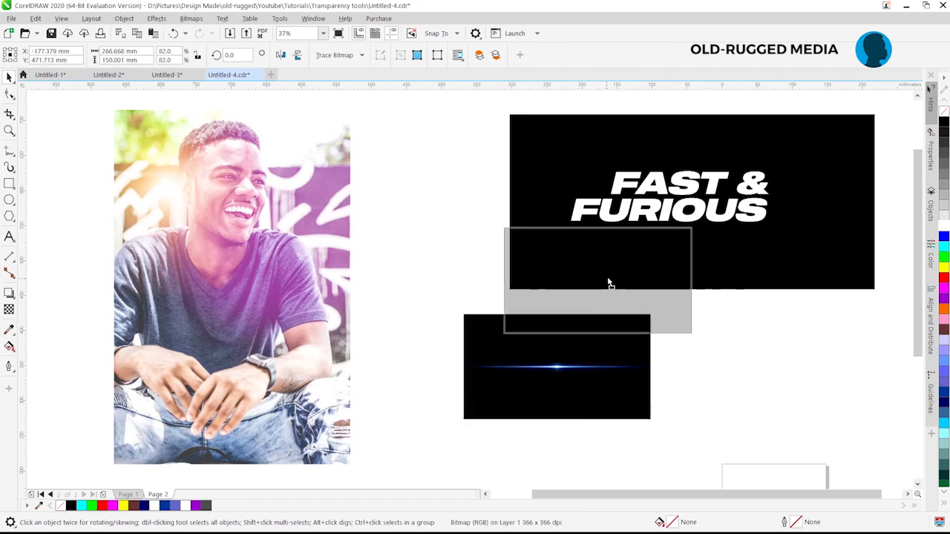
# Place the blue flare over the title and blend it in Screen mode so only the streaks show
pyautogui.click(668, 201)
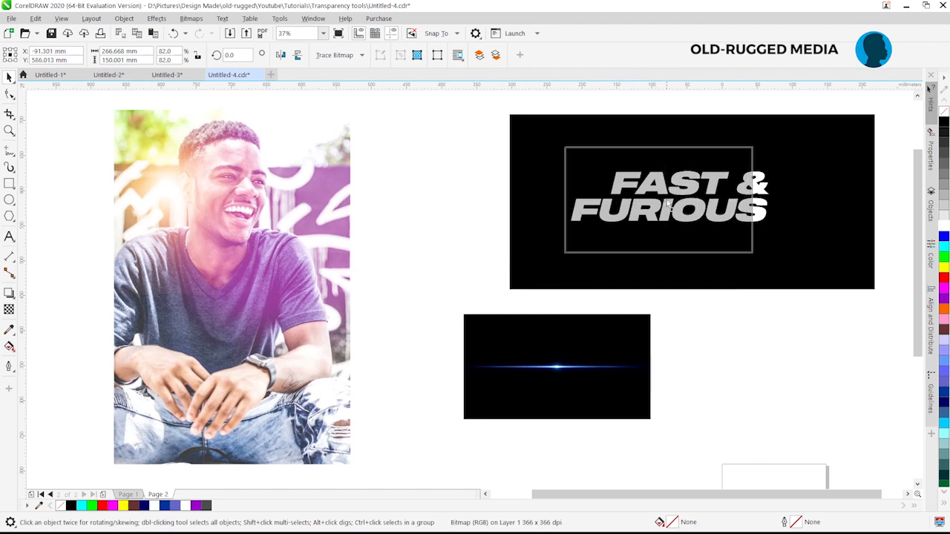
pyautogui.click(662, 198)
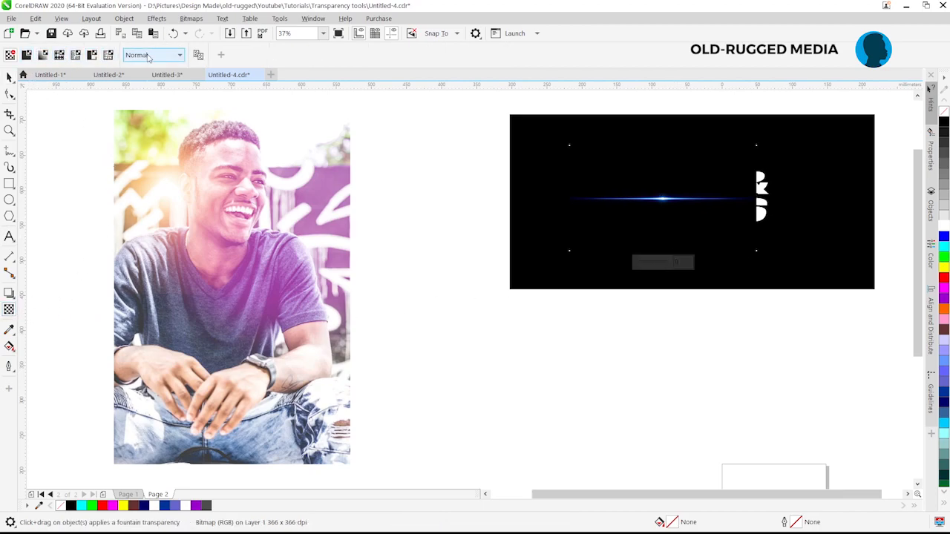
pyautogui.click(180, 54)
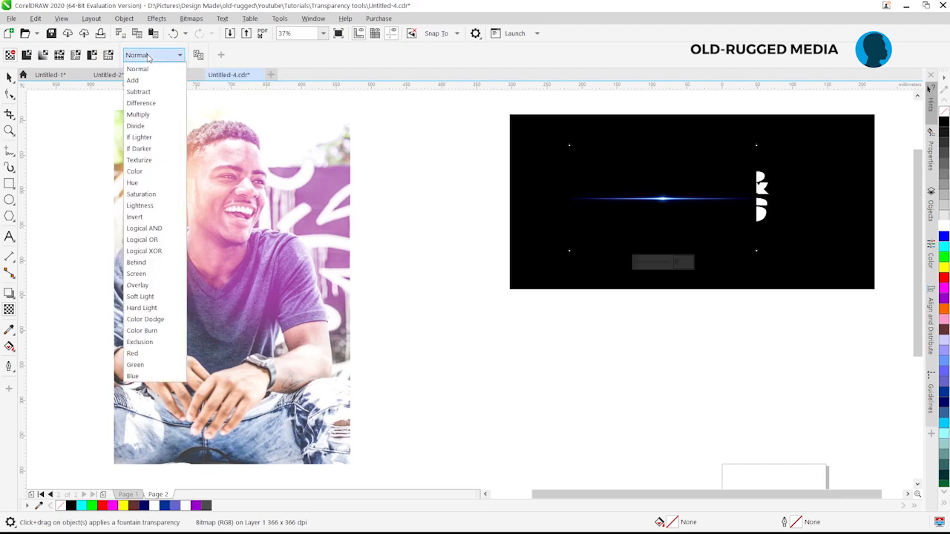
pyautogui.moveTo(144, 273)
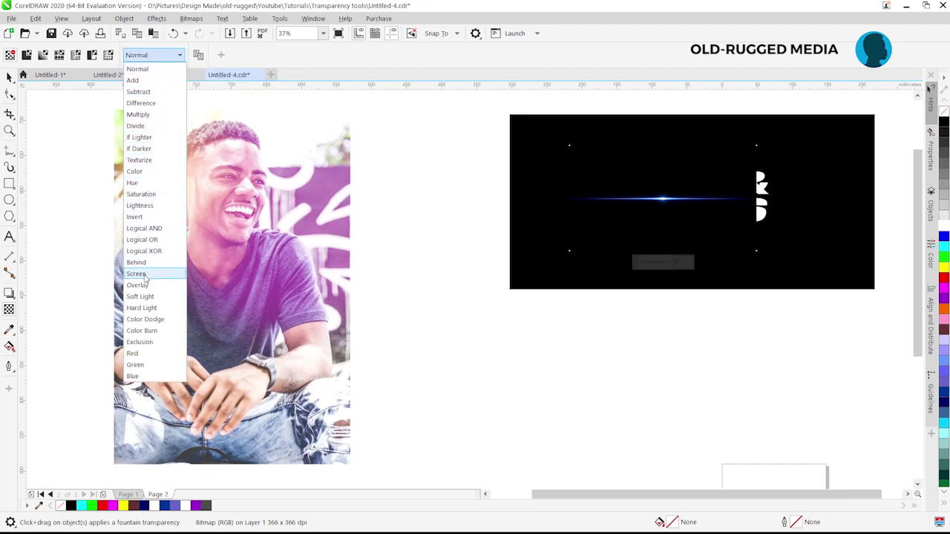
pyautogui.click(136, 273)
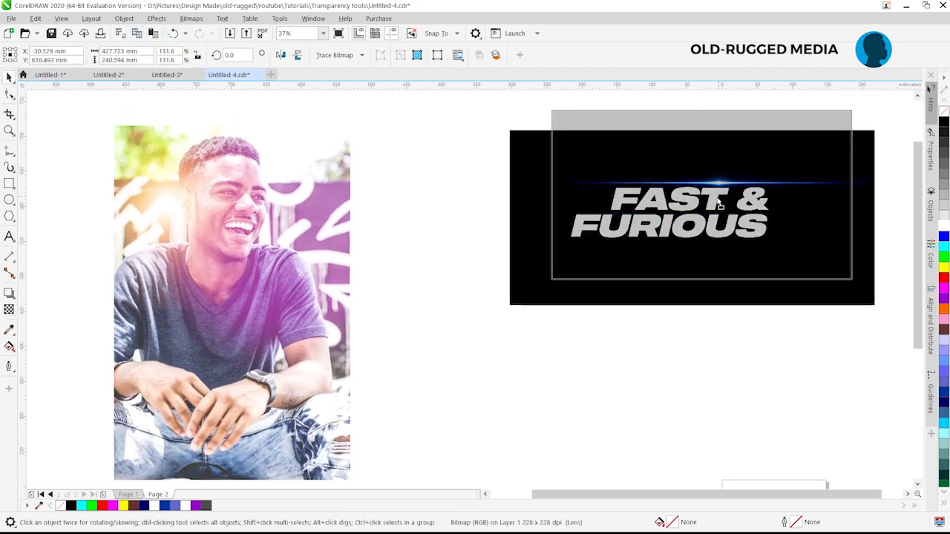
pyautogui.click(680, 216)
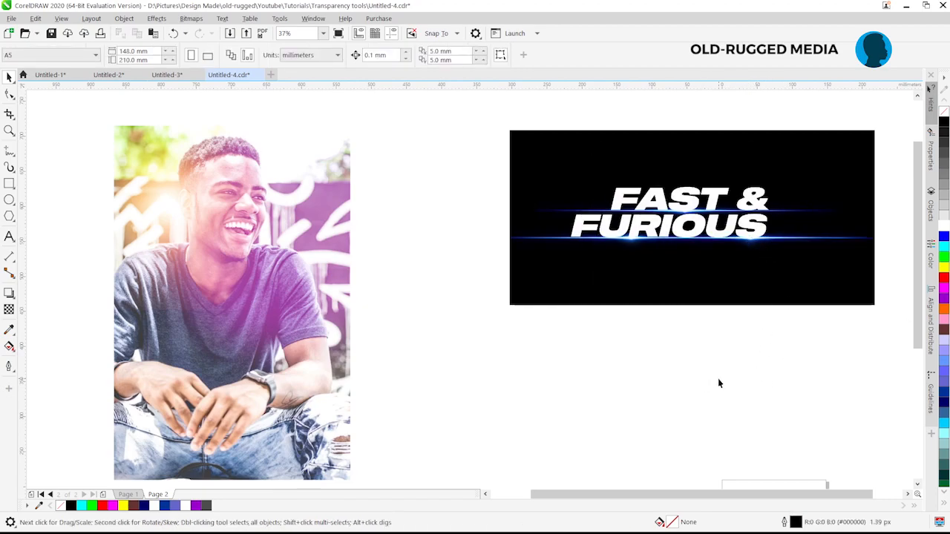
pyautogui.moveTo(667, 270)
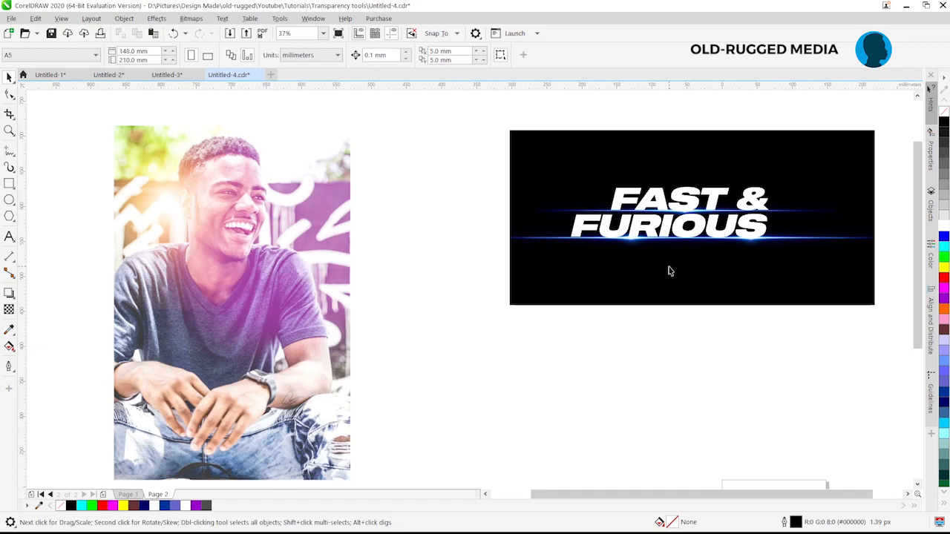
pyautogui.moveTo(662, 239)
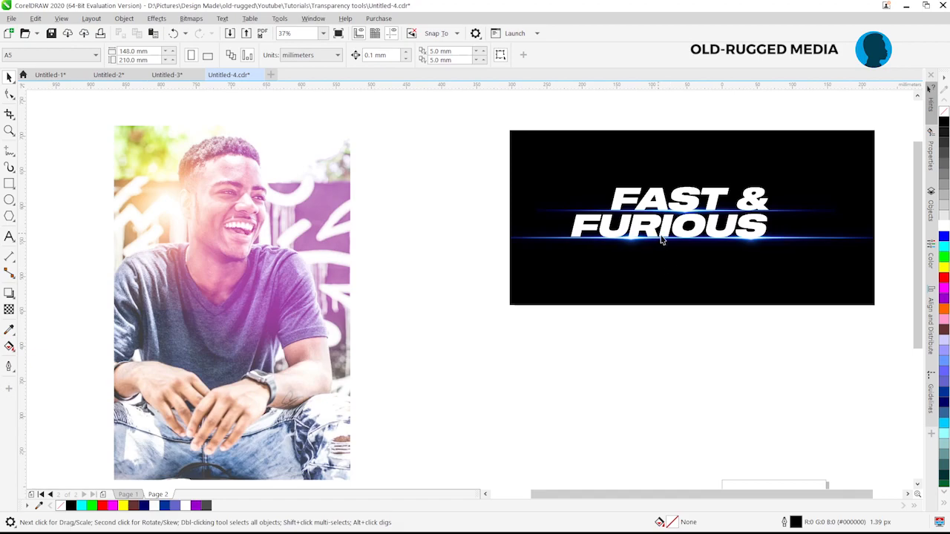
pyautogui.moveTo(733, 270)
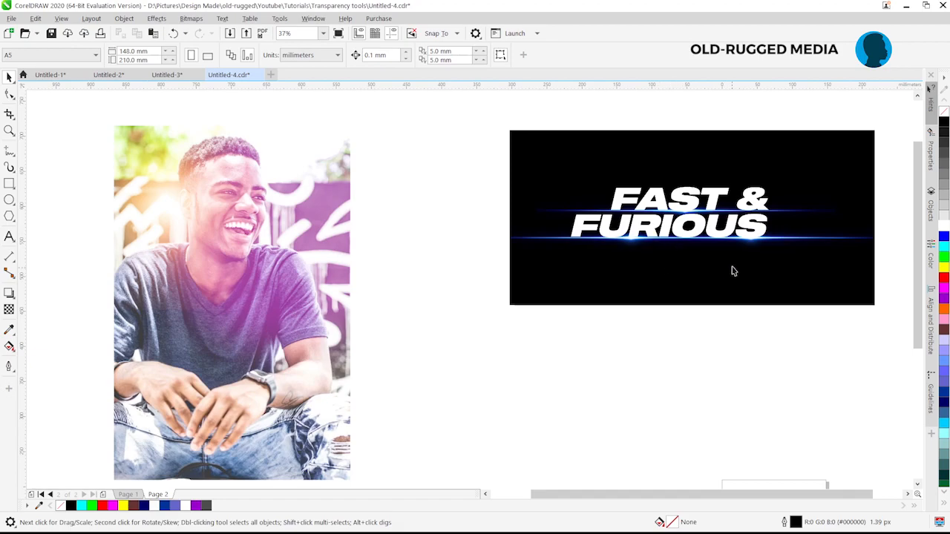